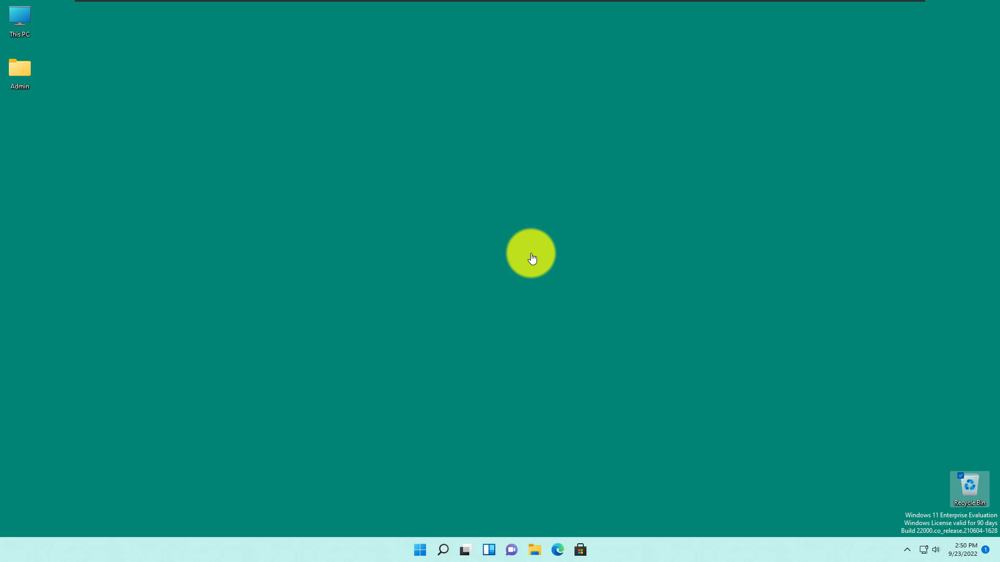
pyautogui.moveTo(554, 540)
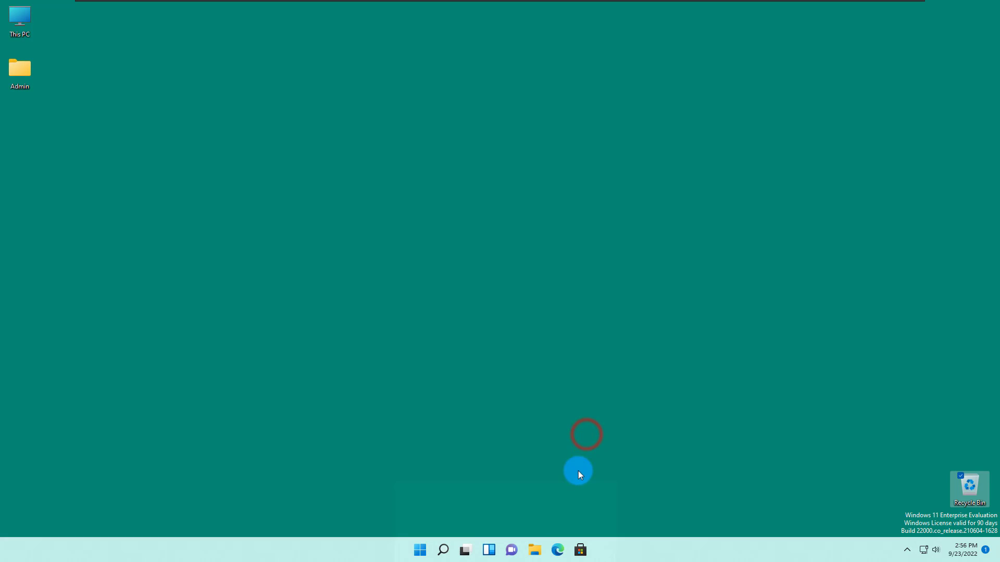
# Step: In Edge, search Google for 'windows adk for windows 11' via the suggestion
pyautogui.click(556, 549)
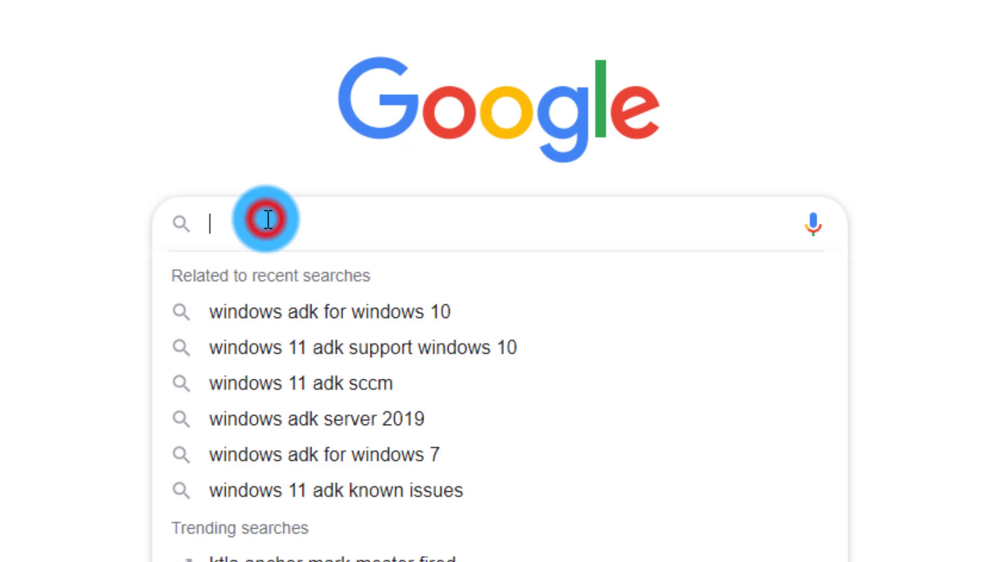
pyautogui.write('Windows')
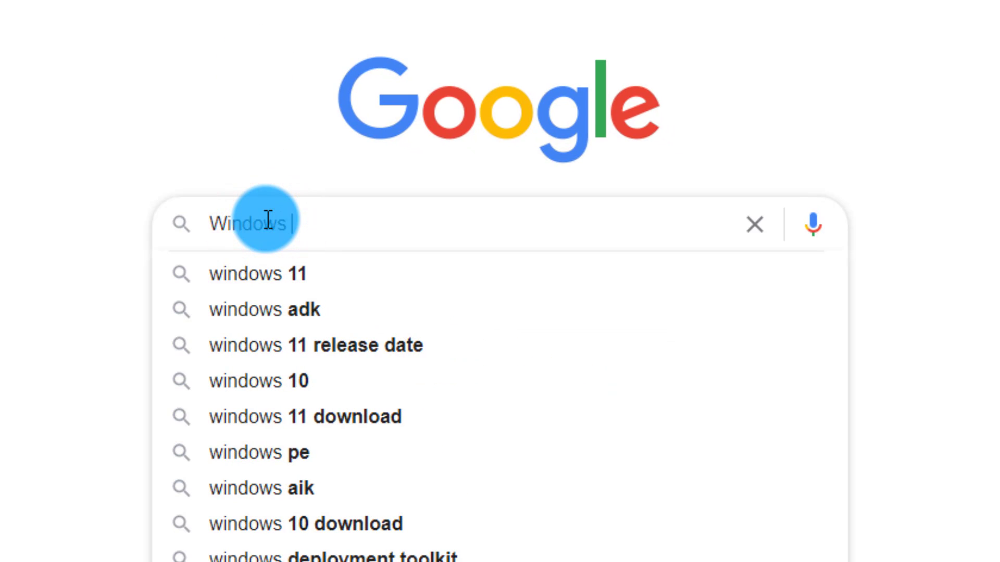
pyautogui.write('adk do')
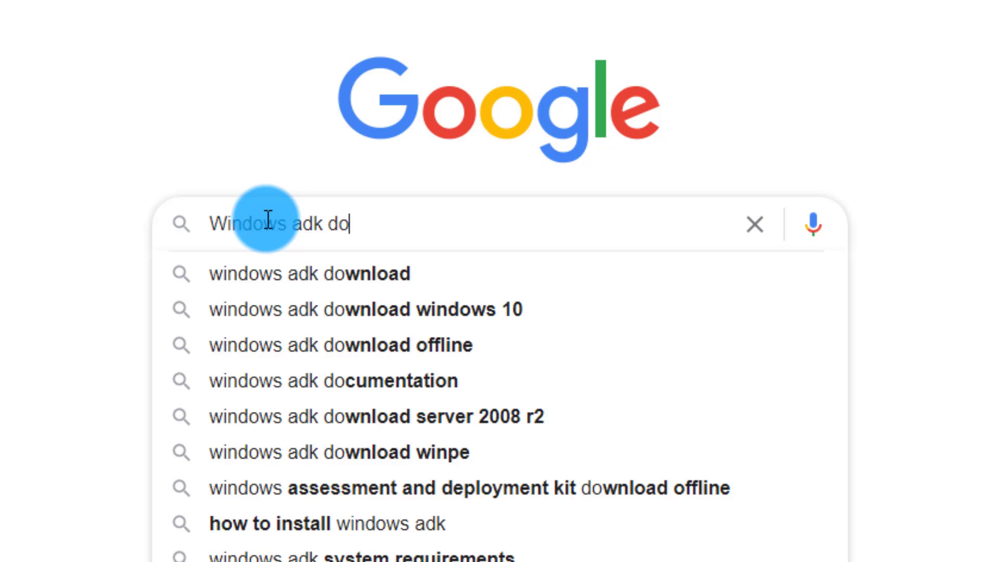
pyautogui.write('for w')
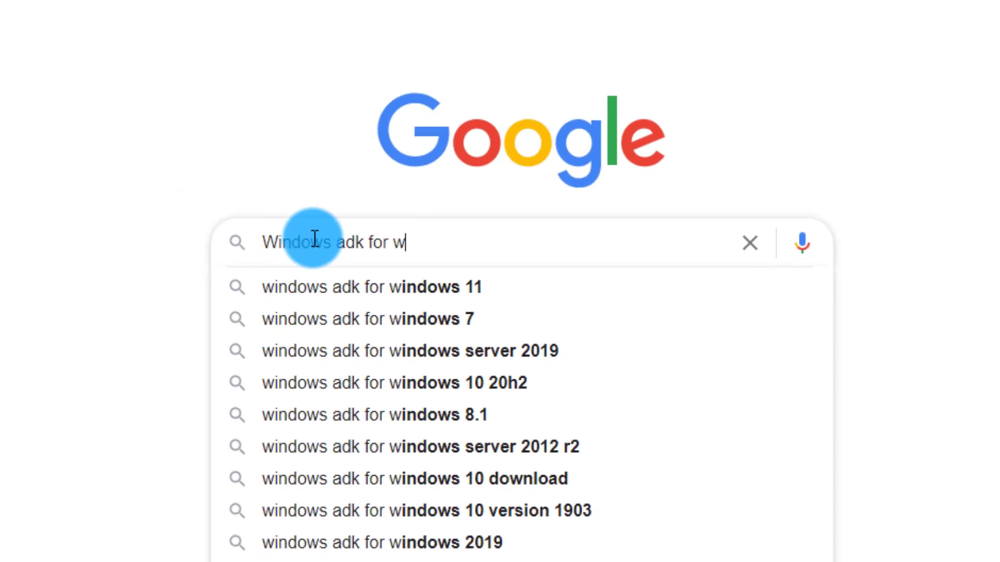
pyautogui.click(371, 287)
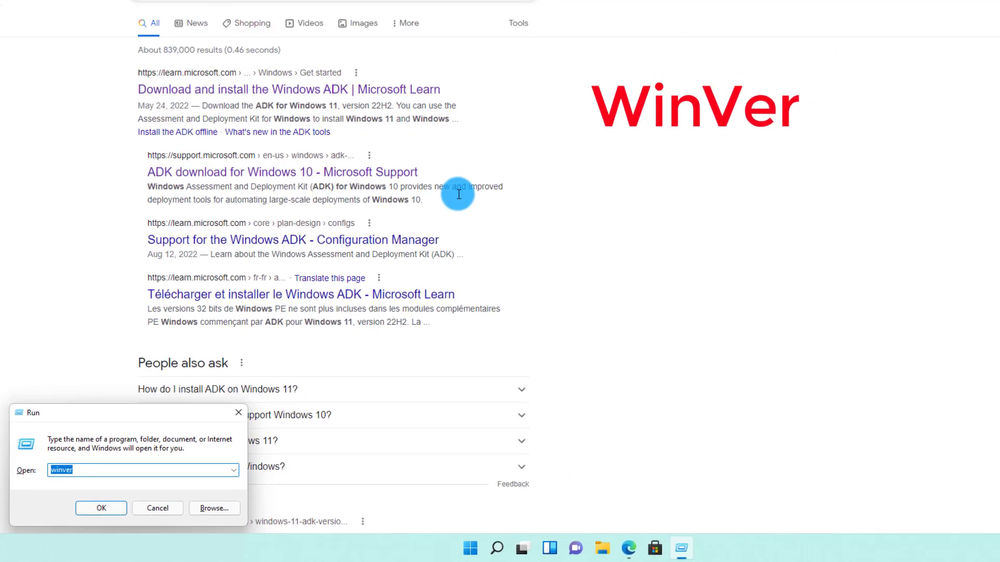
# Step: Confirm with winver that the system is Windows 11 21H2 (build 22000.318), then close it
pyautogui.click(101, 509)
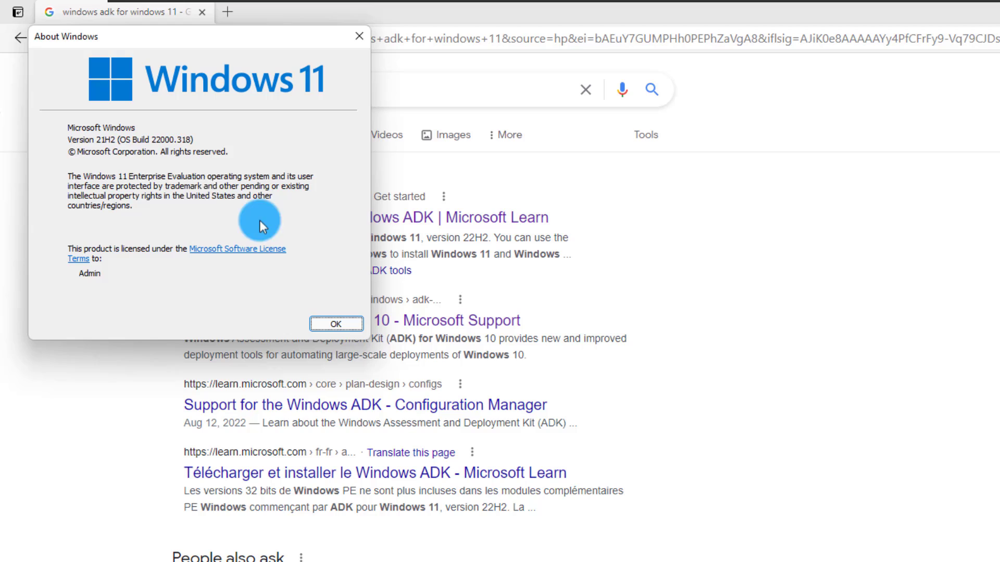
pyautogui.moveTo(75, 150)
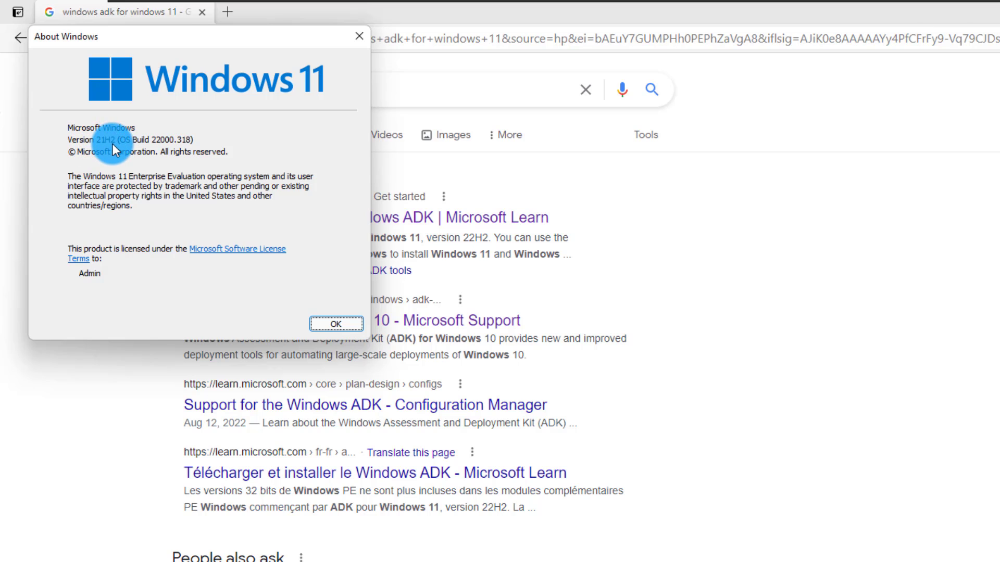
pyautogui.click(336, 324)
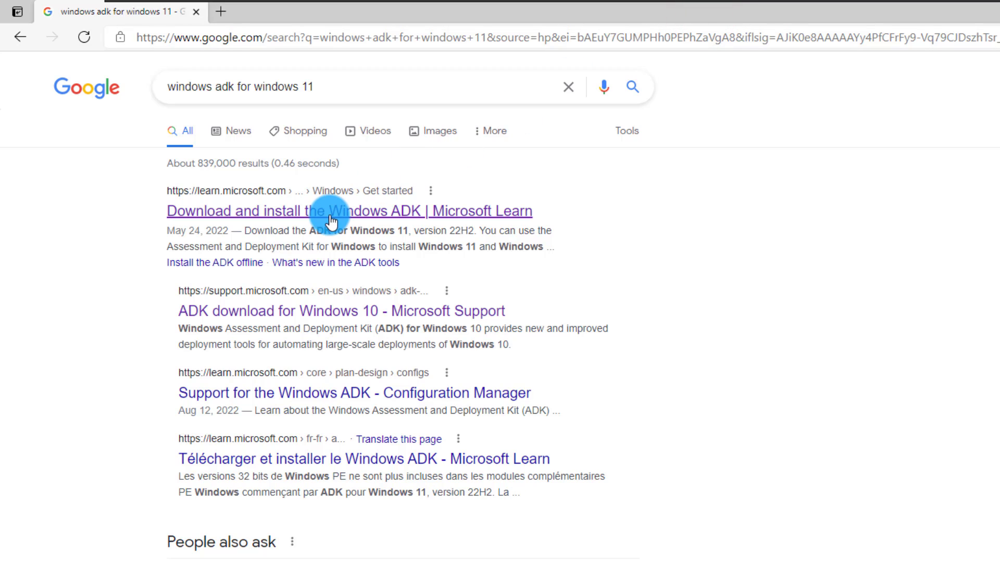
pyautogui.moveTo(202, 219)
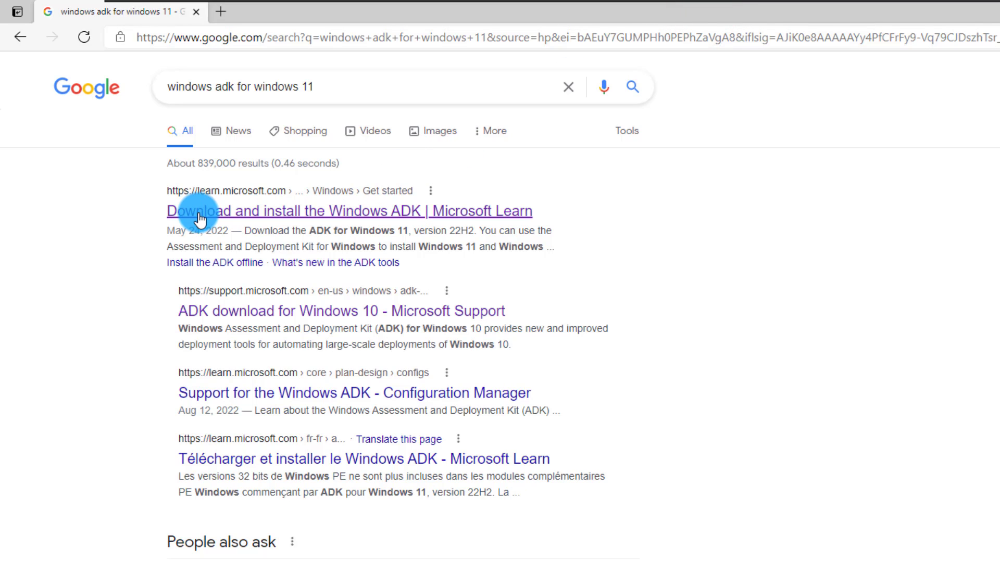
pyautogui.moveTo(409, 230)
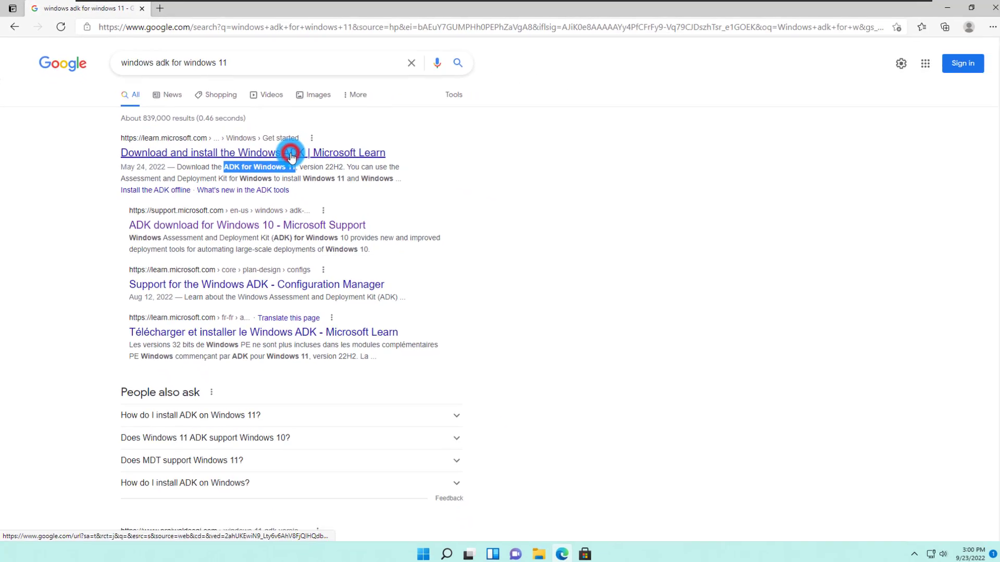
# Step: Open the 'Download and install the Windows ADK | Microsoft Learn' result
pyautogui.click(253, 152)
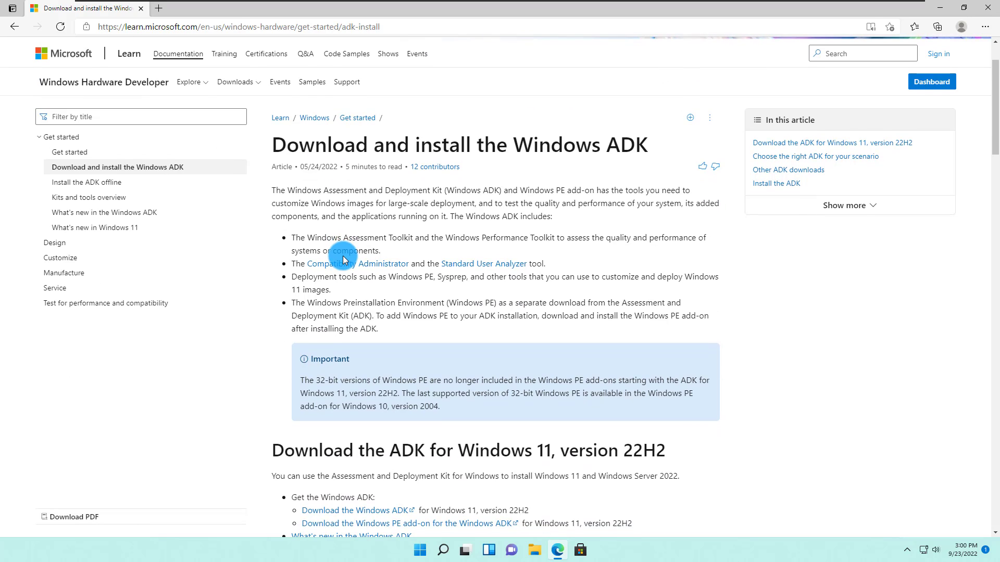
# Step: Recheck winver, then scroll to the Other ADK downloads table listing Windows 11
pyautogui.scroll(-3)
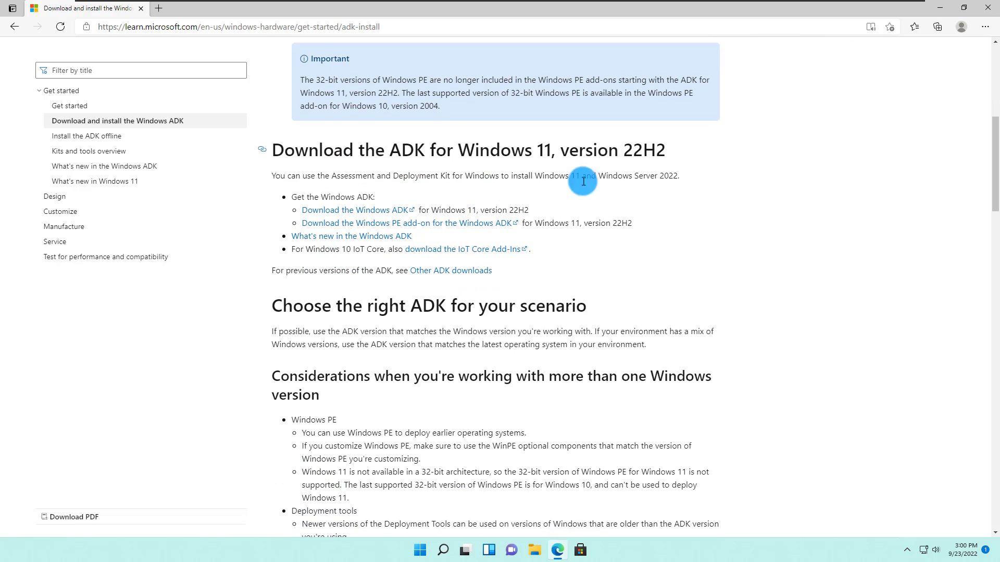
pyautogui.moveTo(663, 156)
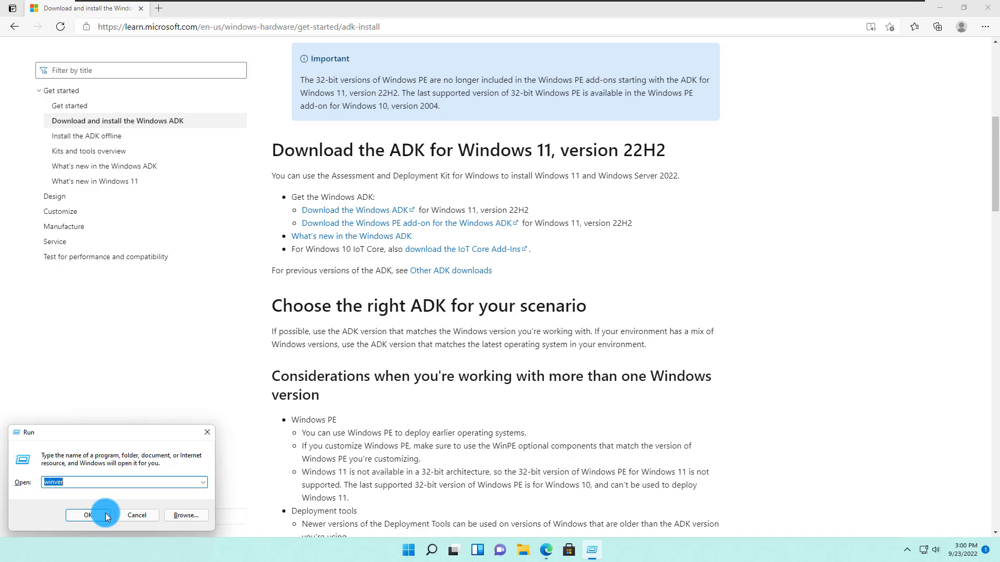
pyautogui.click(81, 515)
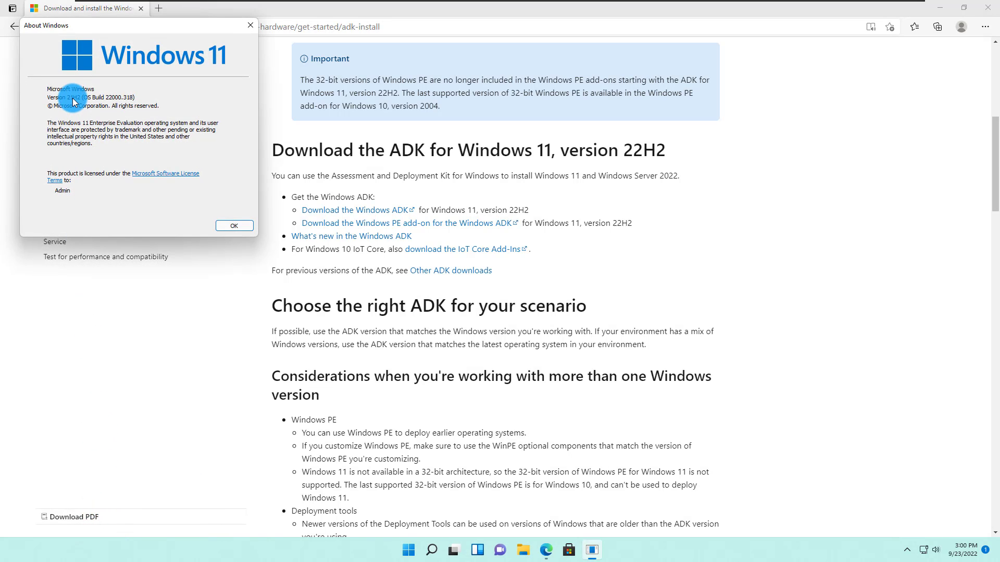
pyautogui.click(234, 225)
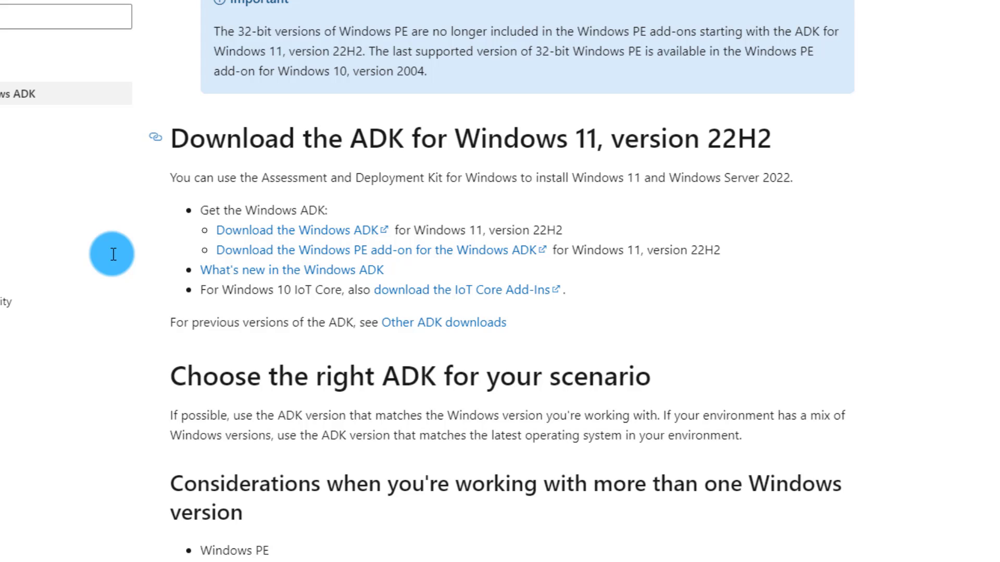
pyautogui.scroll(-3)
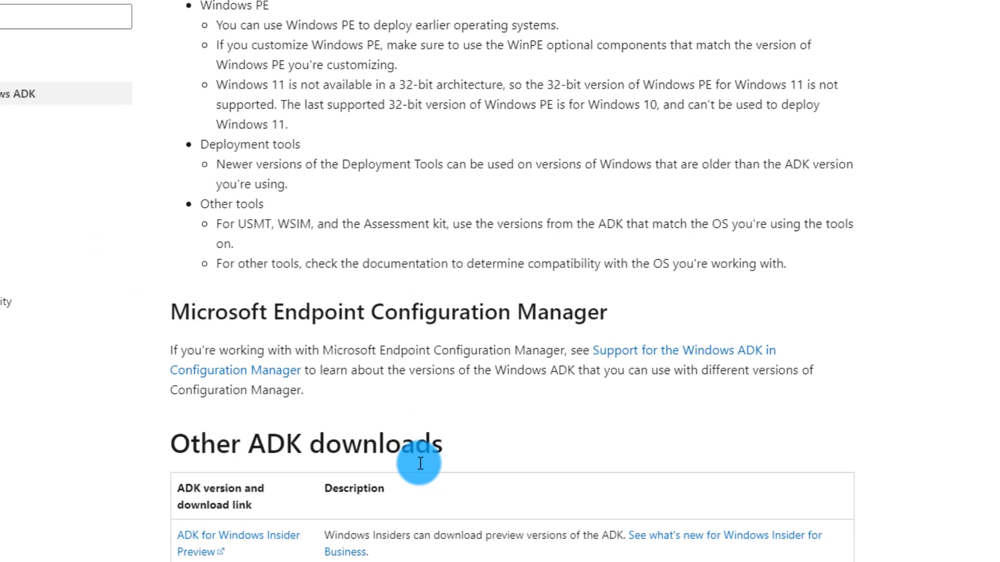
pyautogui.scroll(-3)
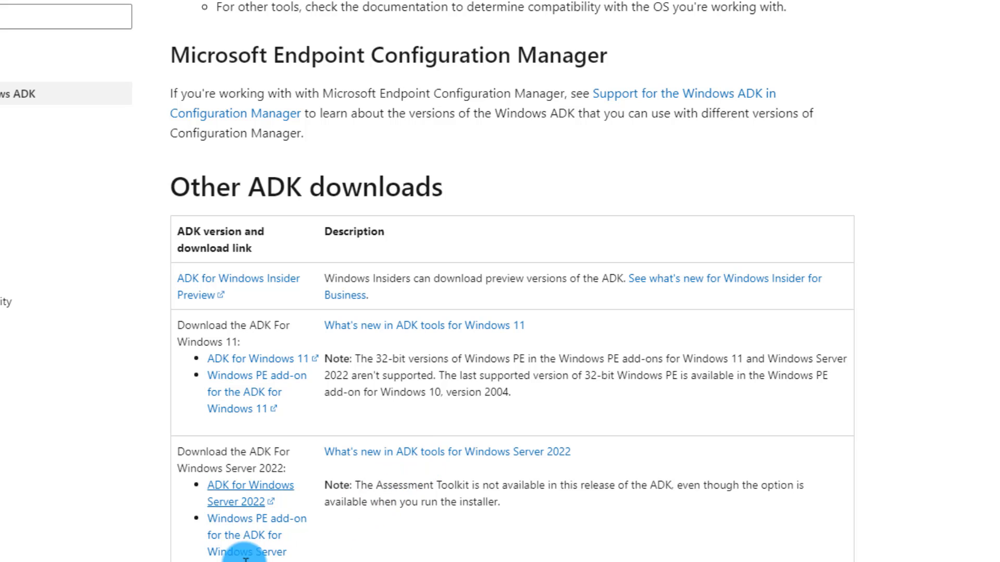
pyautogui.moveTo(264, 330)
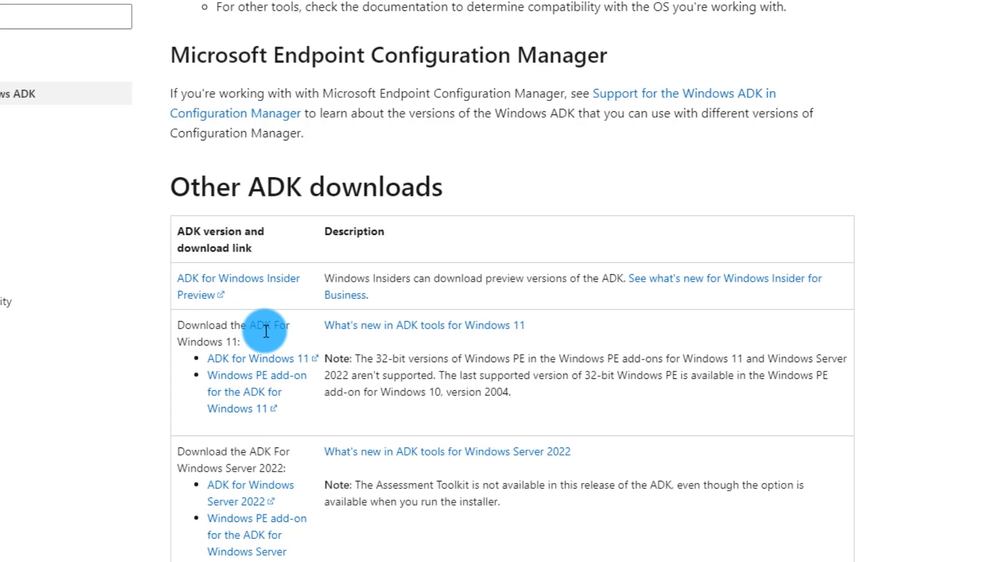
pyautogui.moveTo(233, 346)
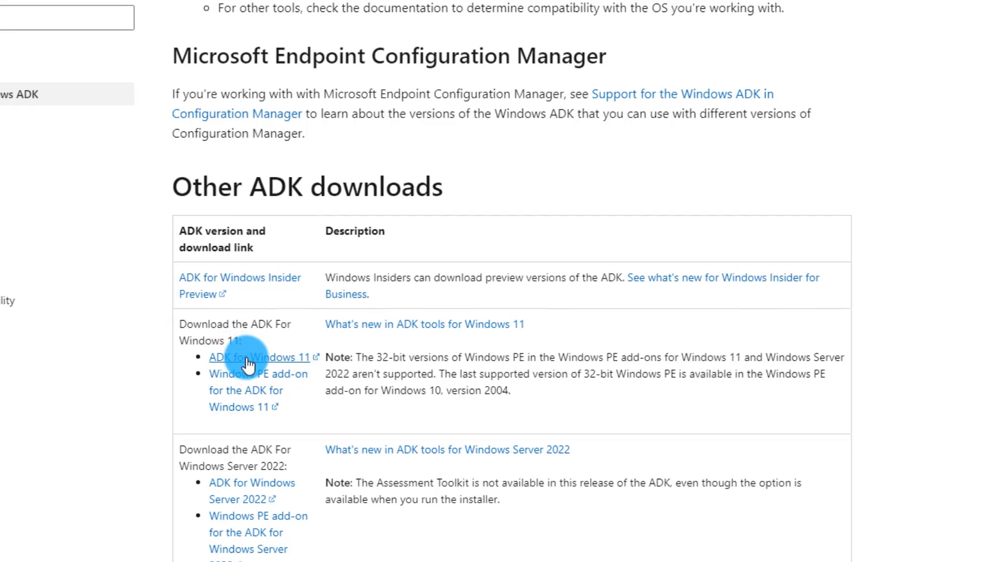
# Step: Download the ADK for Windows 11 installer (adksetup, 2.08 MB) and launch it
pyautogui.click(260, 357)
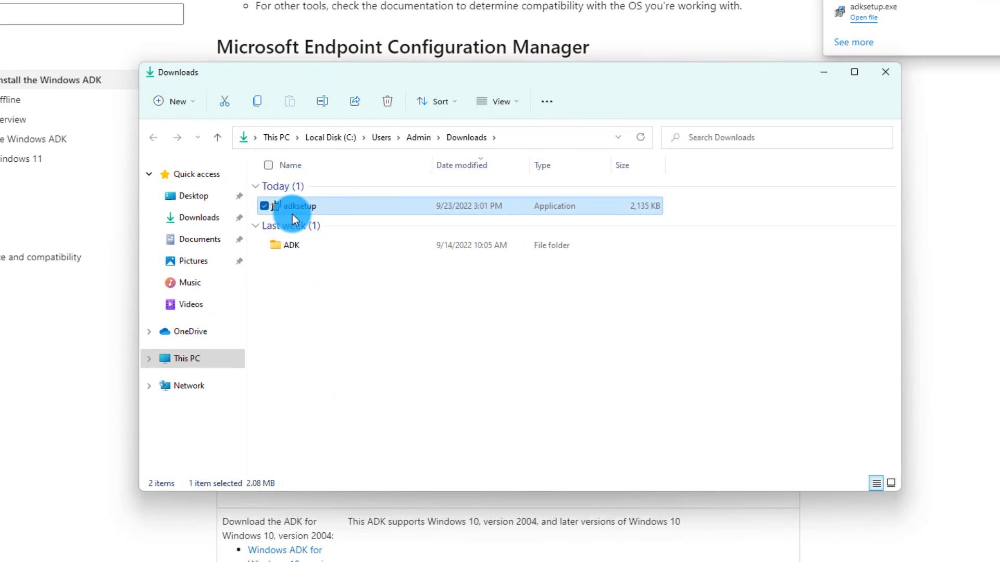
pyautogui.moveTo(312, 209)
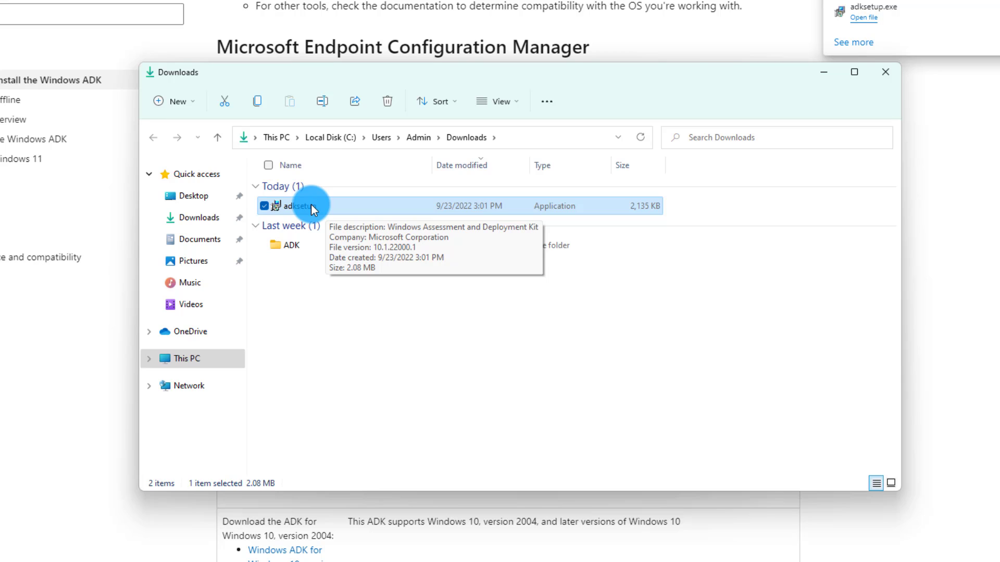
pyautogui.doubleClick(300, 205)
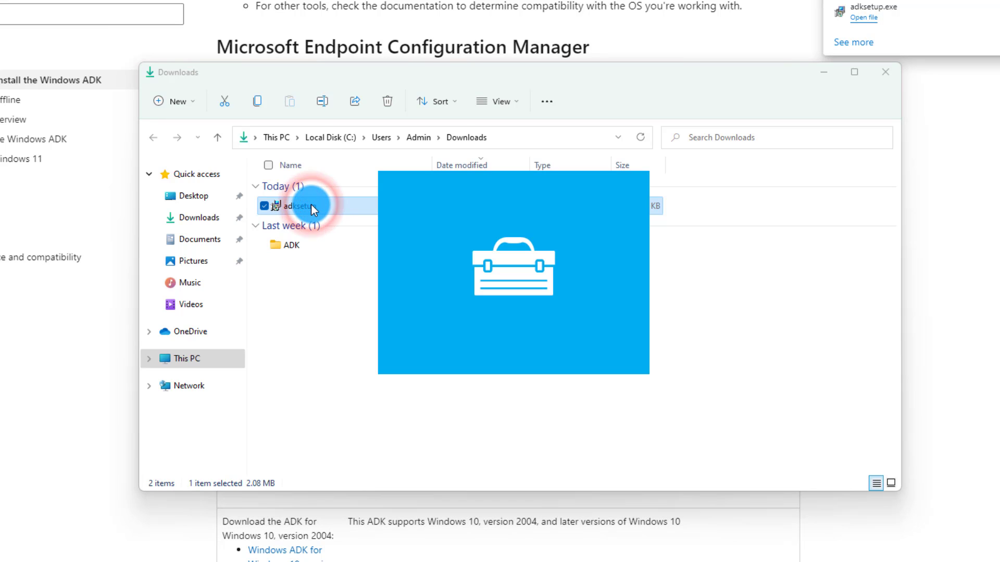
# Step: View both installer location options, then cancel the download for another computer
pyautogui.doubleClick(296, 206)
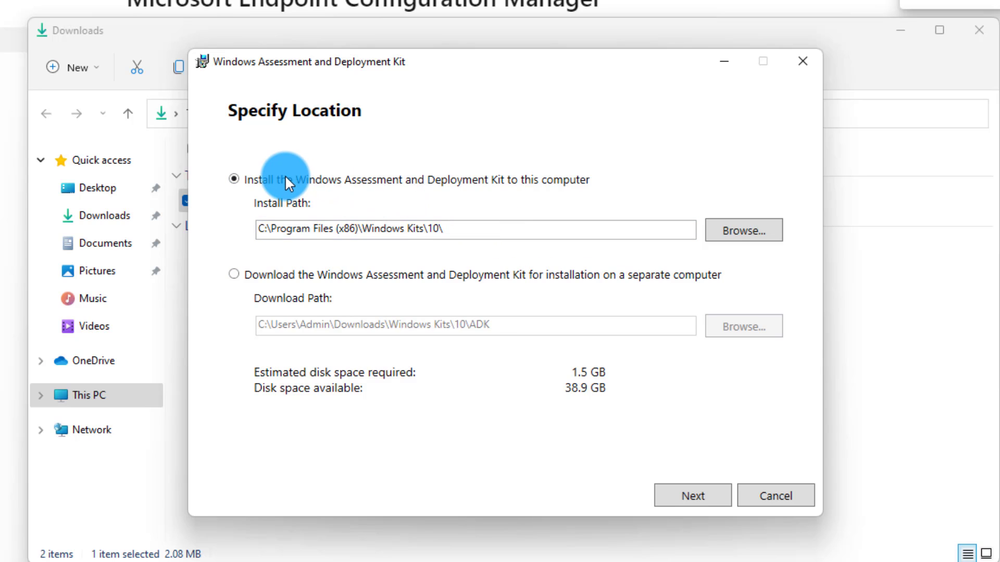
pyautogui.moveTo(593, 380)
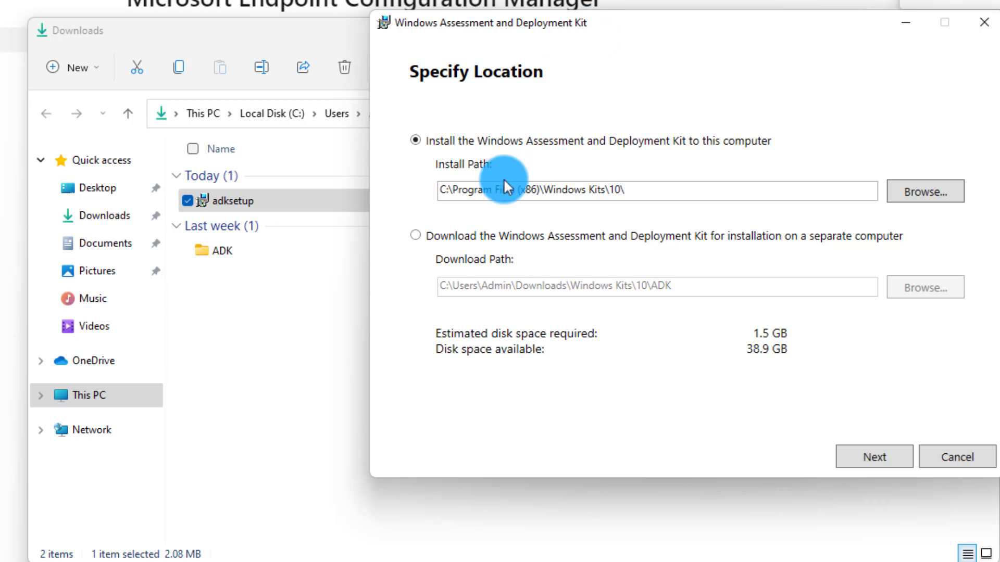
pyautogui.click(415, 236)
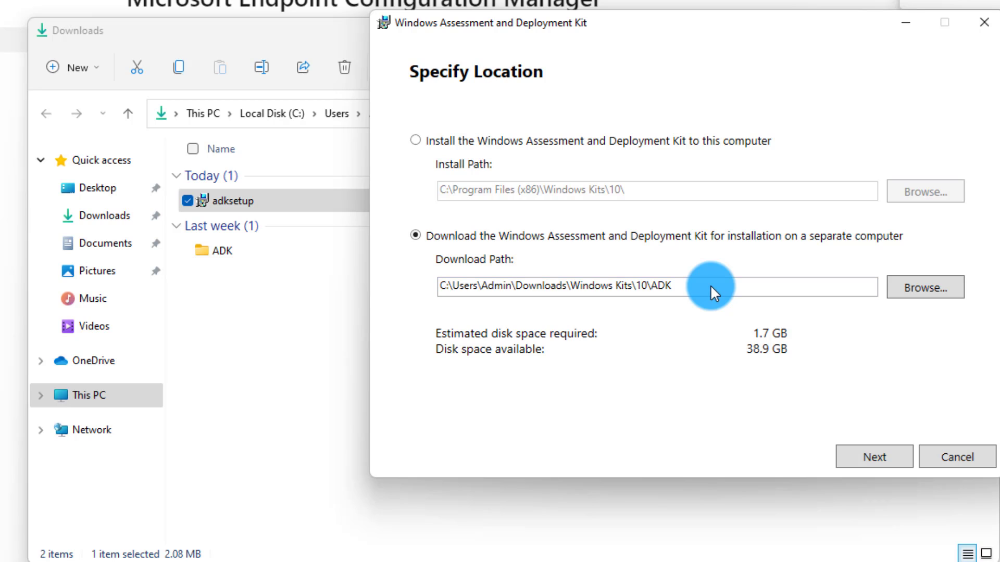
pyautogui.moveTo(755, 352)
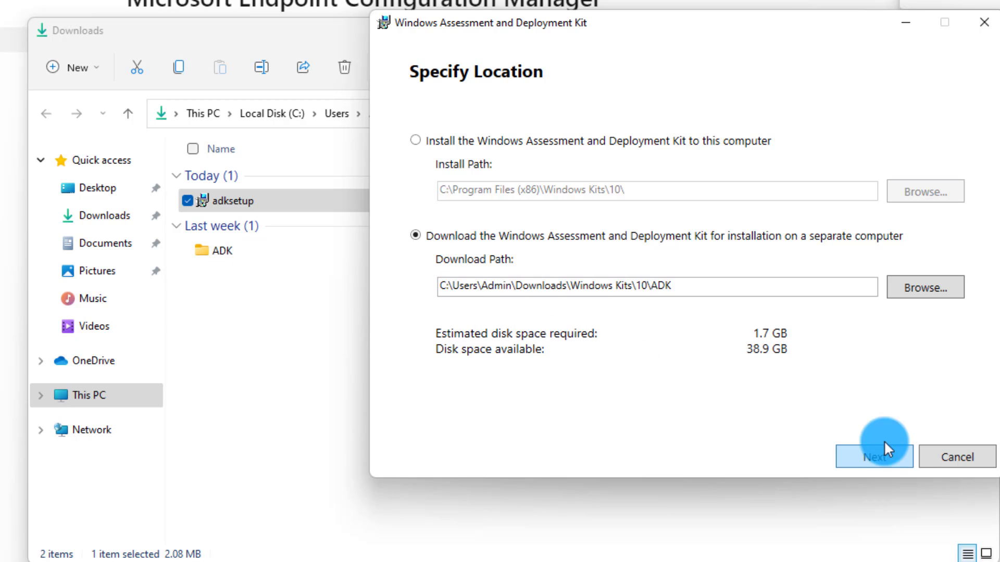
pyautogui.moveTo(944, 465)
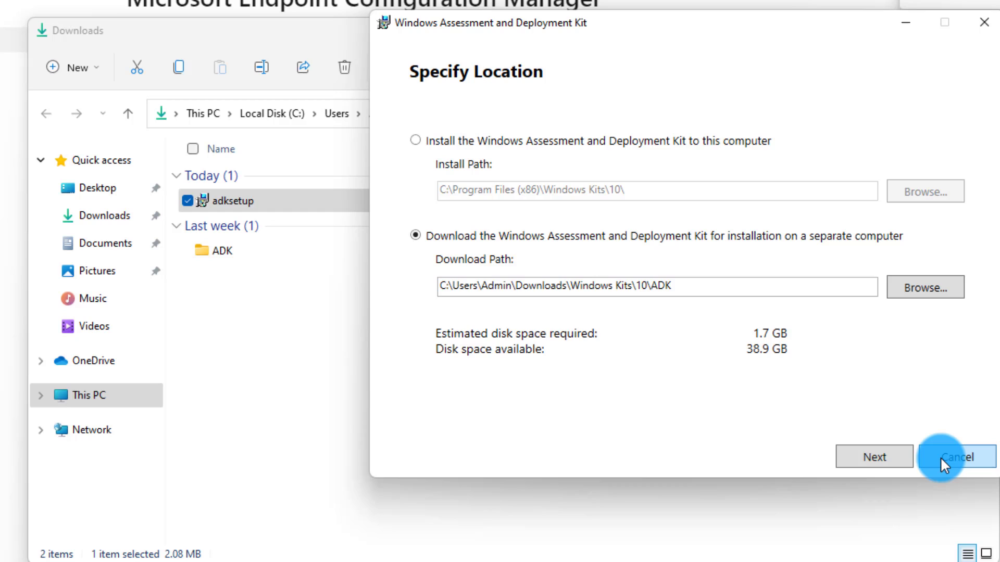
pyautogui.click(958, 457)
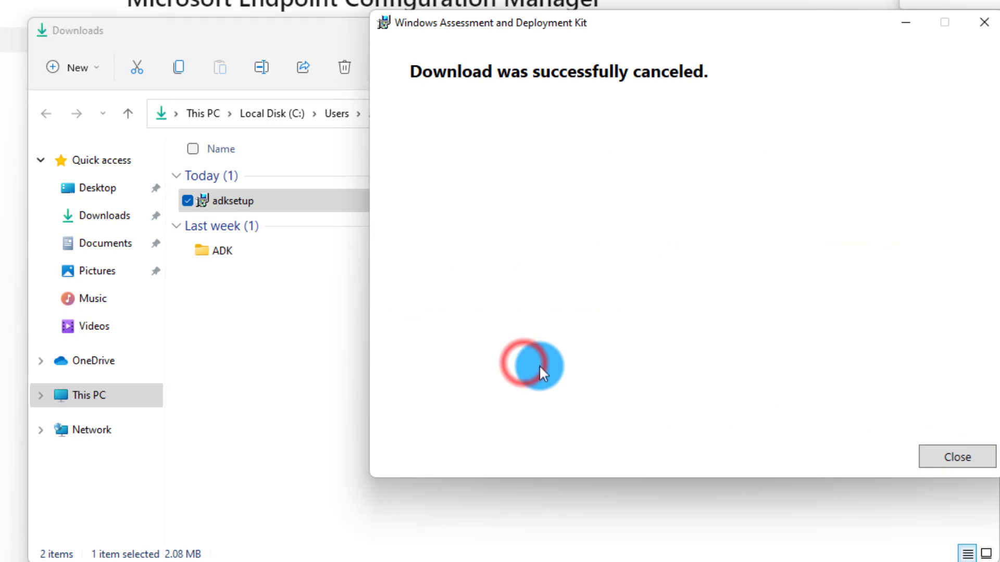
# Step: Close the canceled installer, open the ADK folder in Downloads and select Installers
pyautogui.click(956, 456)
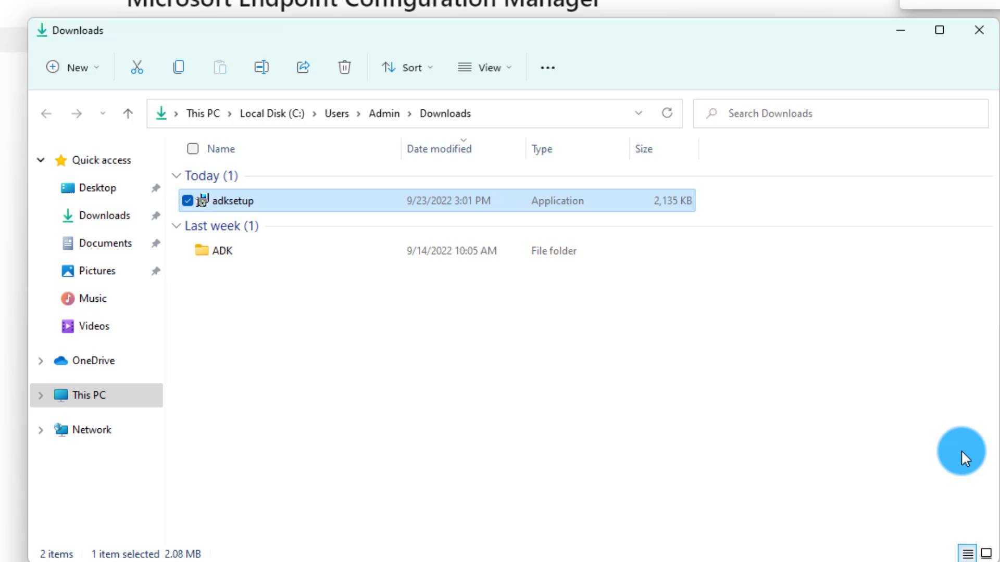
pyautogui.moveTo(223, 250)
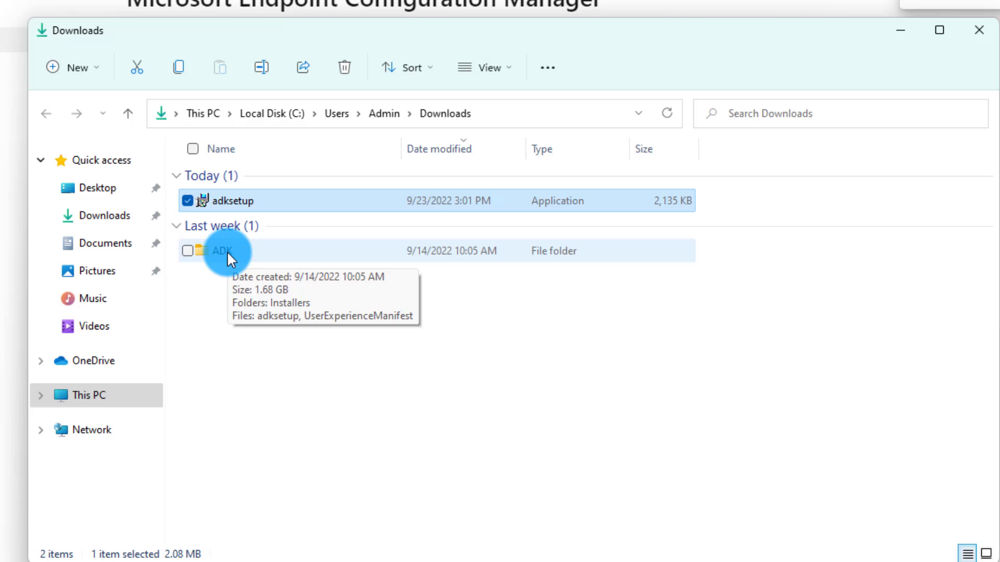
pyautogui.doubleClick(222, 251)
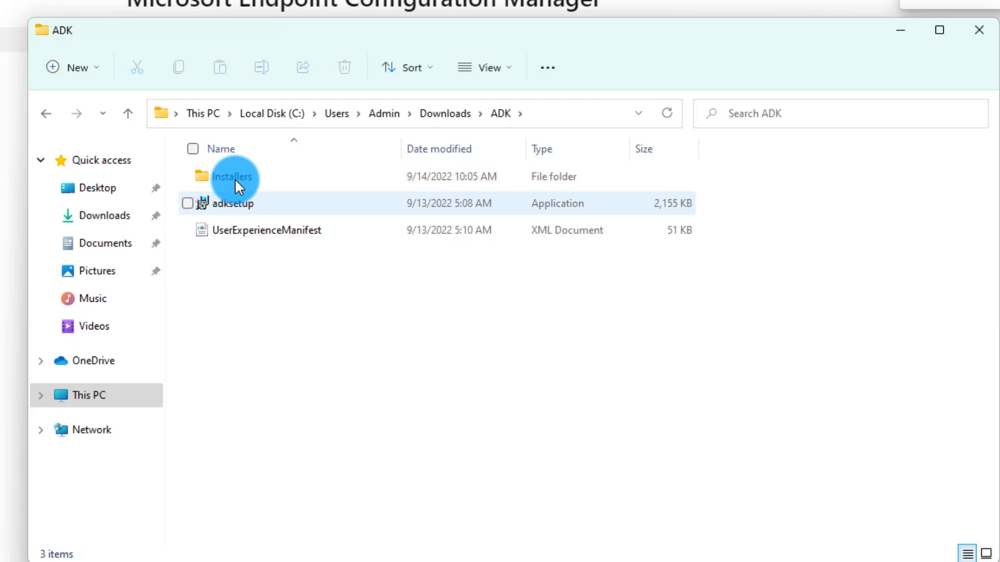
pyautogui.click(233, 176)
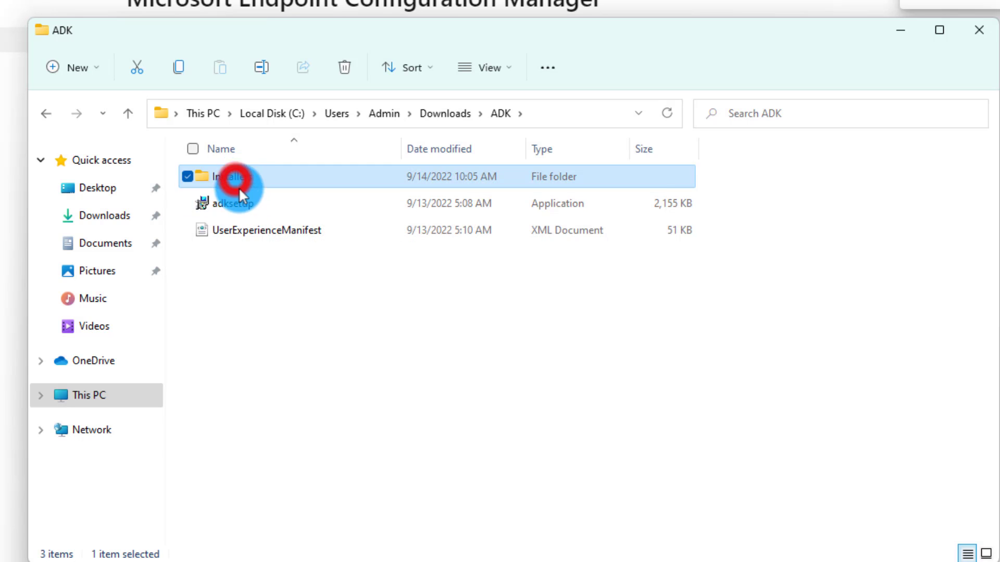
pyautogui.moveTo(318, 368)
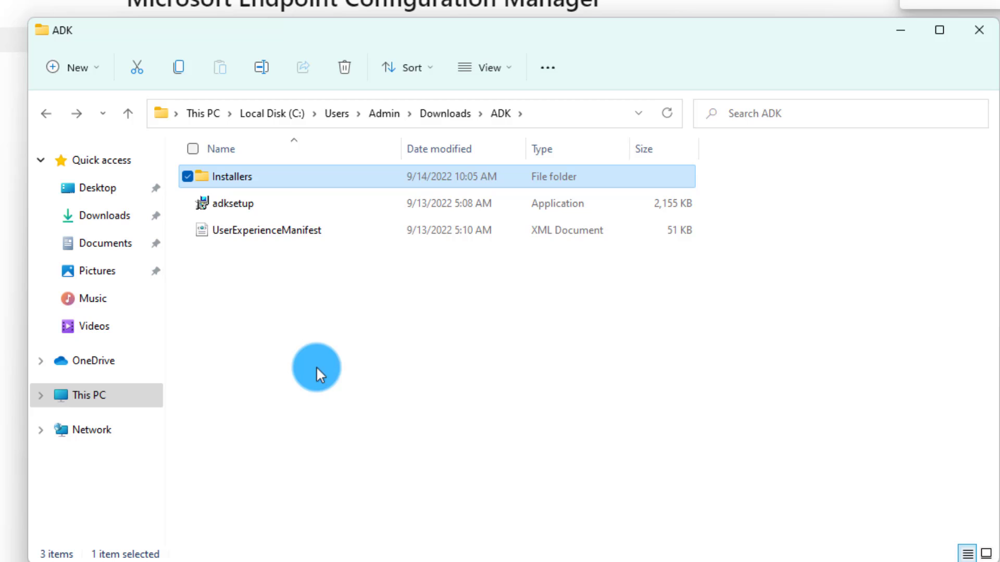
pyautogui.moveTo(237, 211)
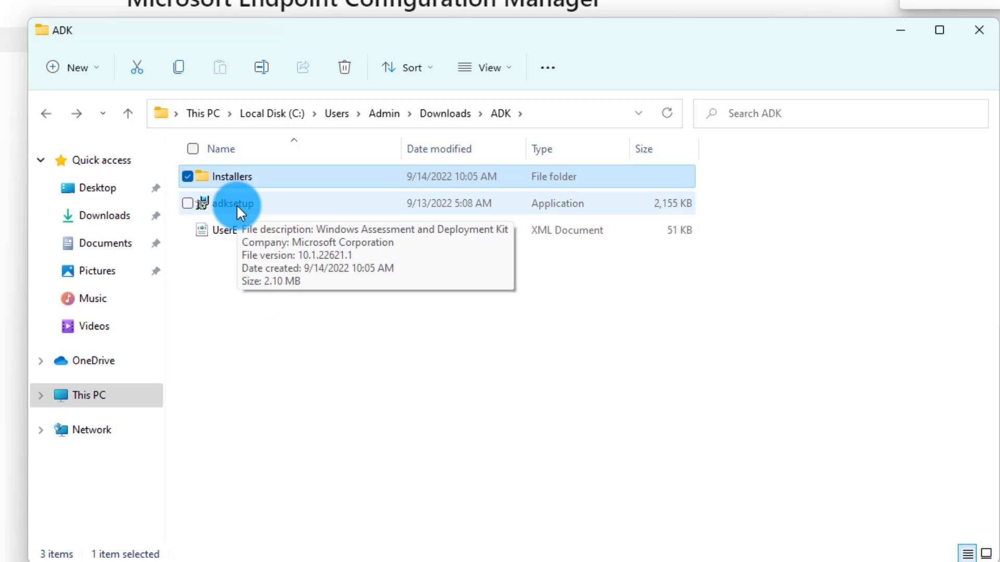
# Step: Relaunch adksetup from the ADK folder and keep installing to this computer
pyautogui.doubleClick(236, 203)
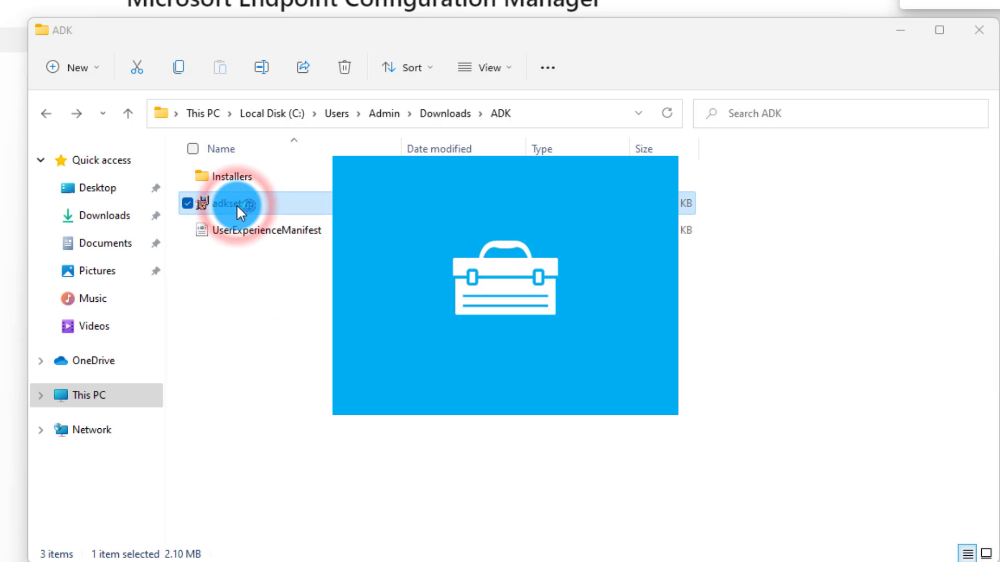
pyautogui.doubleClick(233, 204)
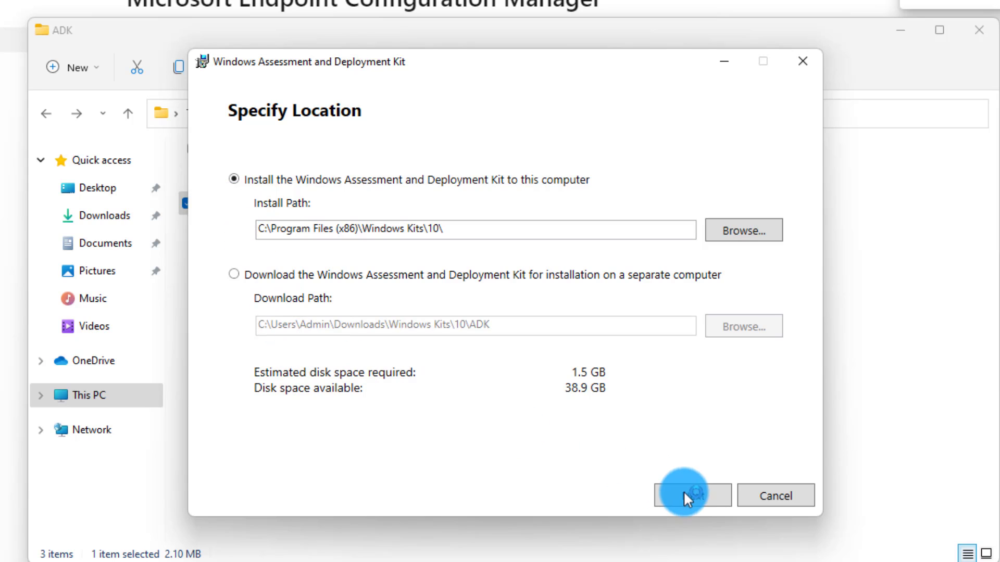
pyautogui.click(691, 496)
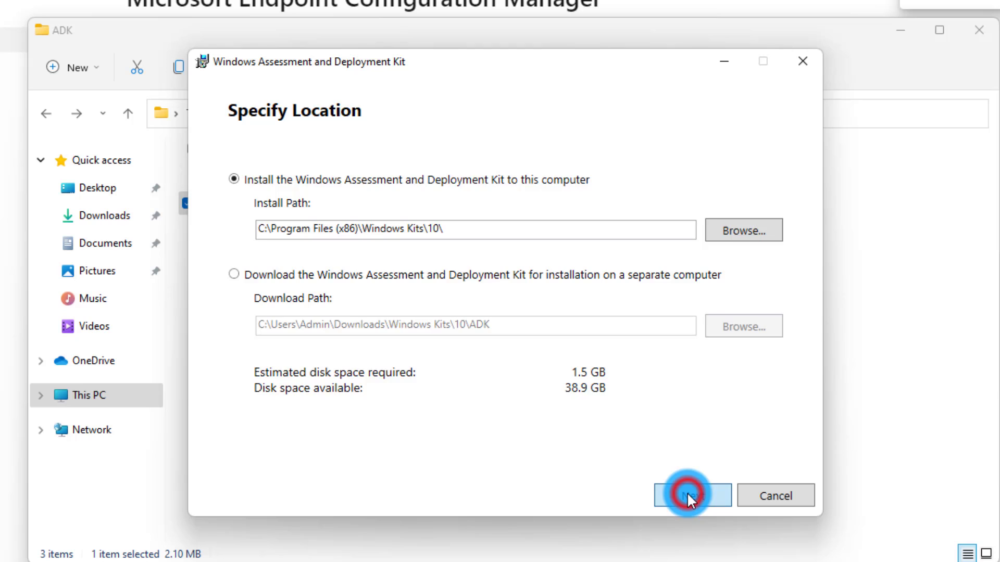
pyautogui.click(692, 495)
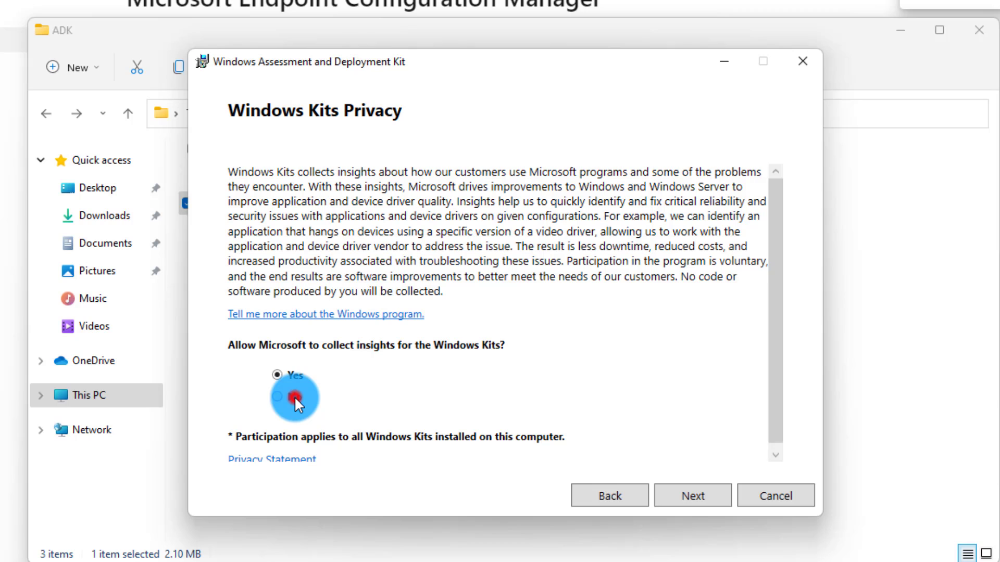
# Step: Decline sharing insights with Microsoft and continue to the License Agreement
pyautogui.click(280, 398)
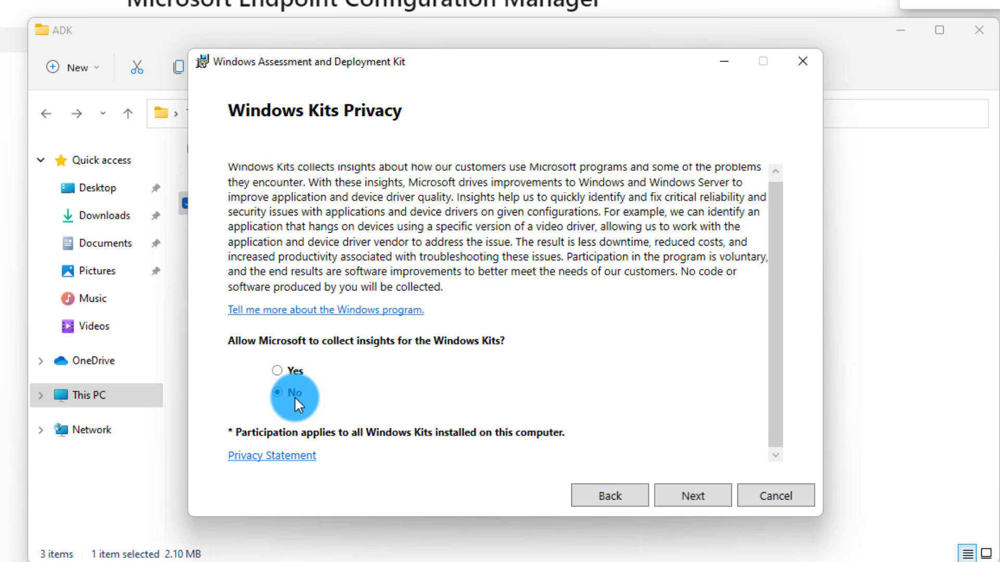
pyautogui.moveTo(692, 496)
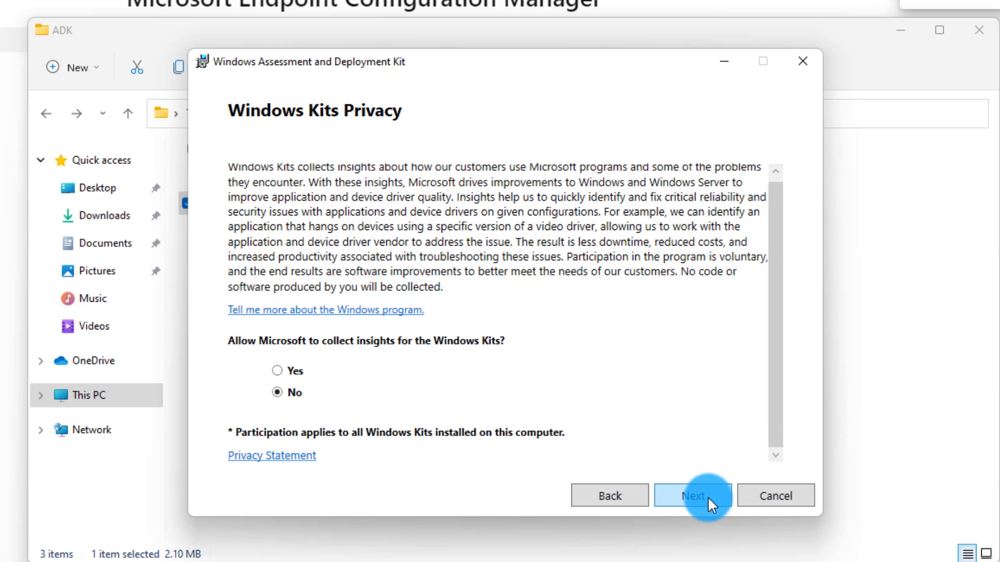
pyautogui.click(694, 495)
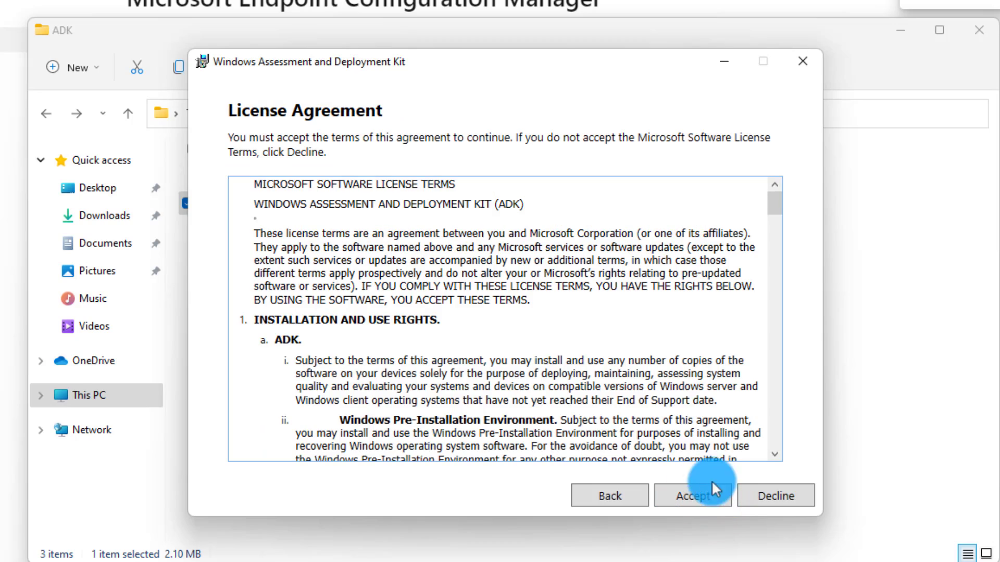
pyautogui.scroll(-3)
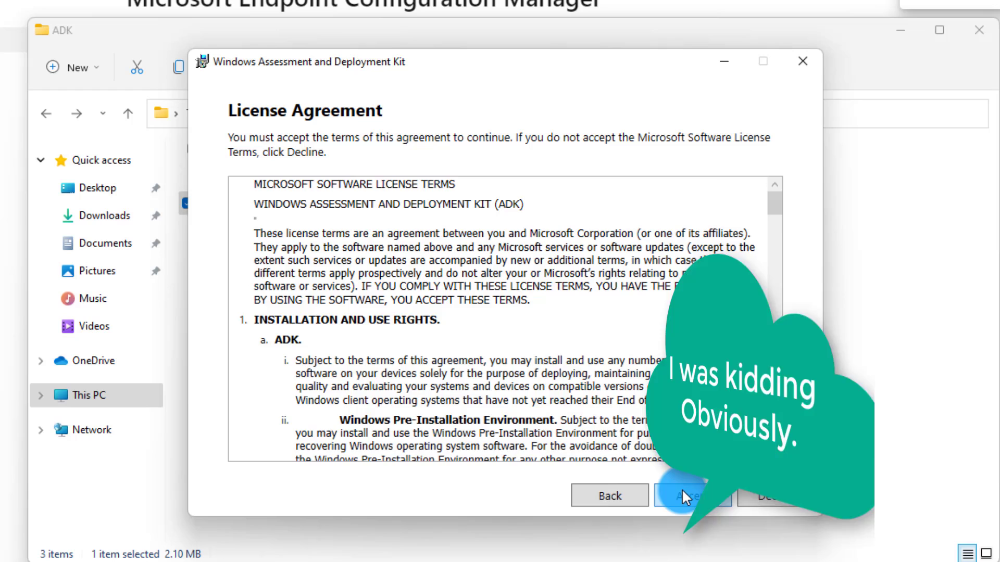
# Step: Accept the license terms and view Application Compatibility Tools details (1.5 GB required)
pyautogui.click(692, 495)
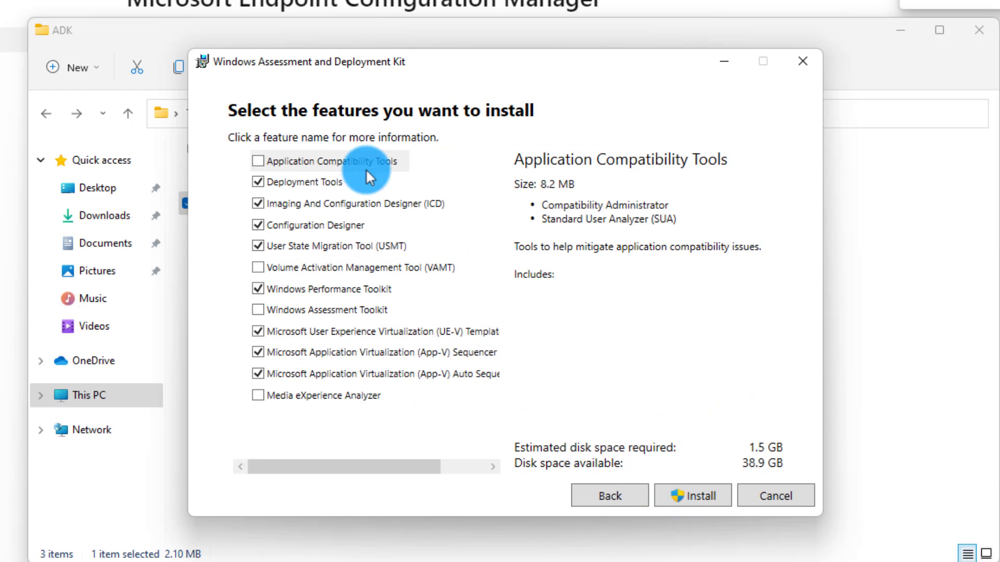
pyautogui.moveTo(350, 157)
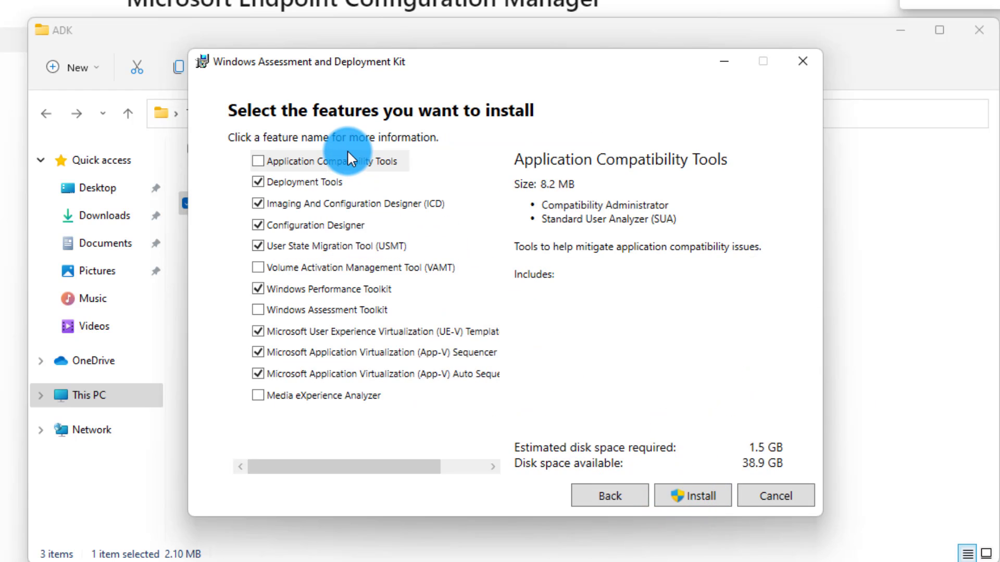
pyautogui.moveTo(307, 411)
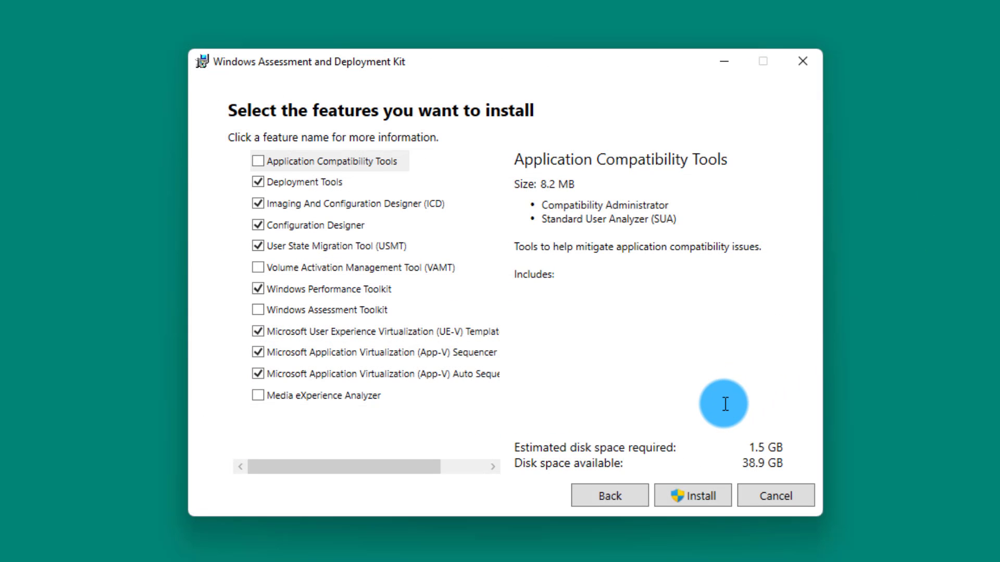
pyautogui.moveTo(415, 400)
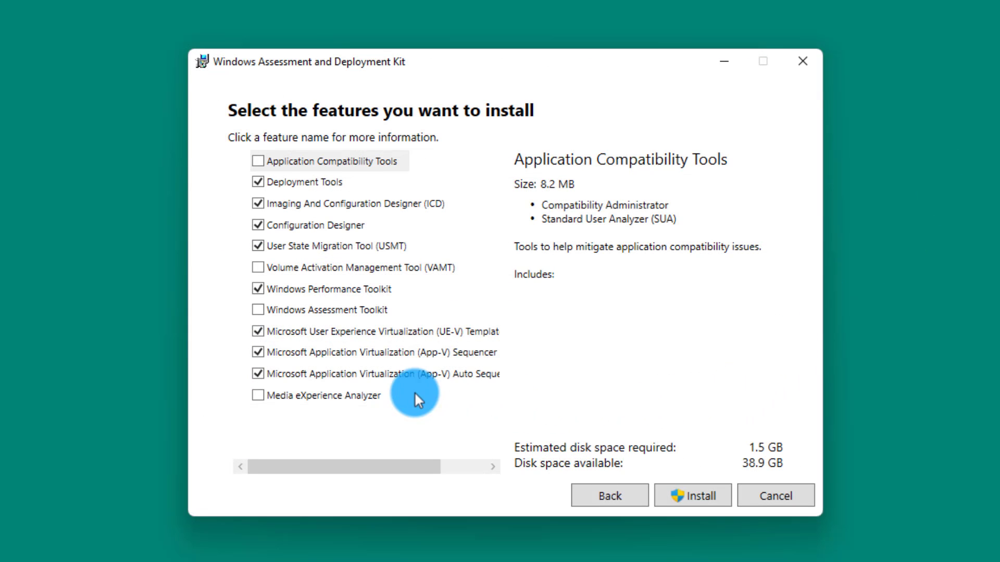
pyautogui.moveTo(380, 398)
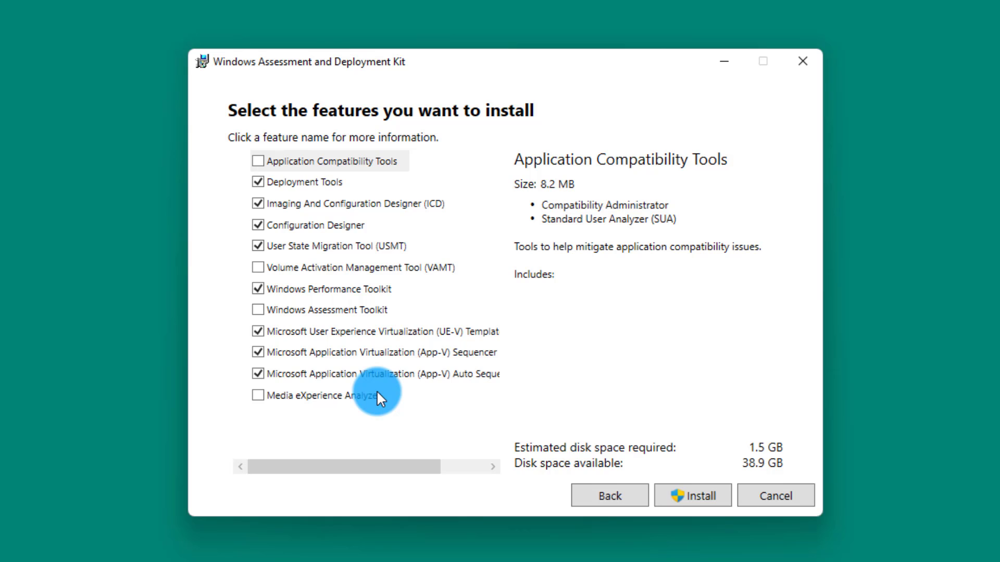
pyautogui.moveTo(328, 399)
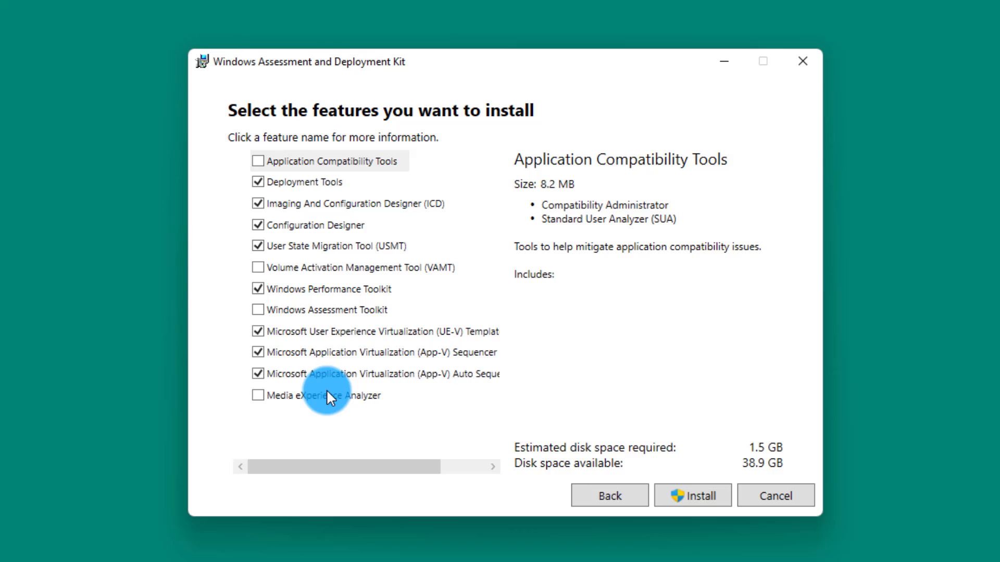
pyautogui.click(325, 161)
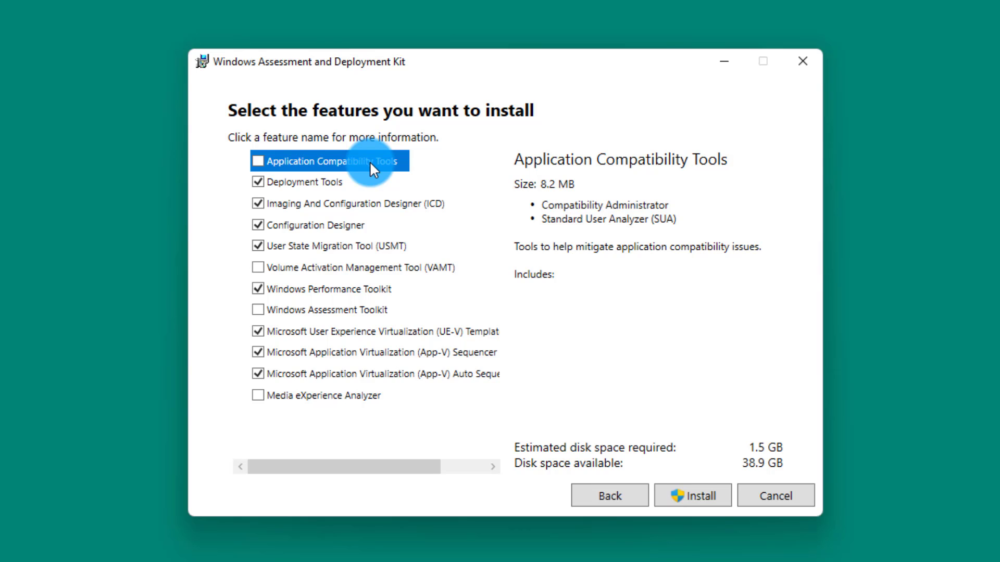
# Step: View details for Deployment Tools (100.2 MB) and Imaging And Configuration Designer (135.9 MB)
pyautogui.click(303, 182)
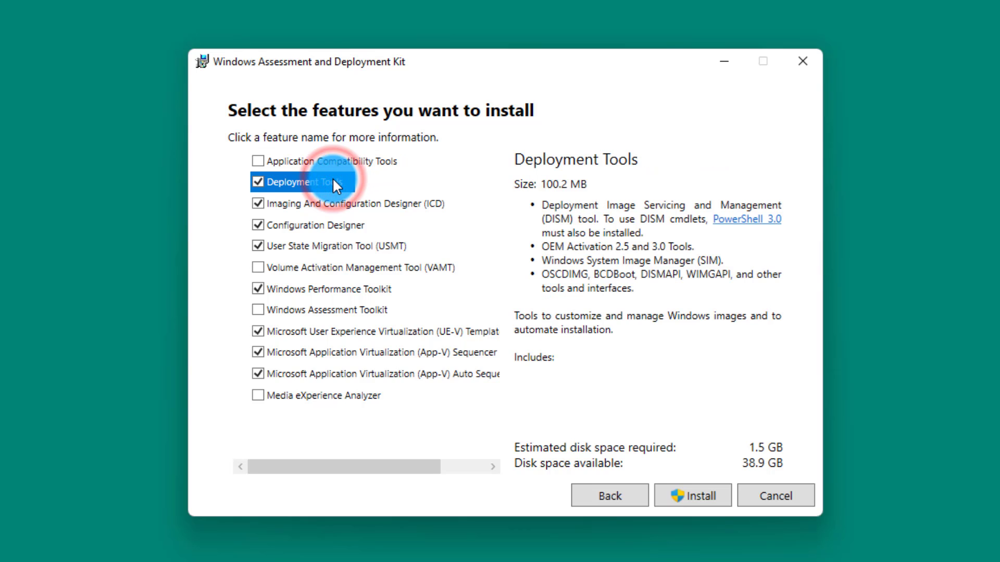
pyautogui.moveTo(334, 184)
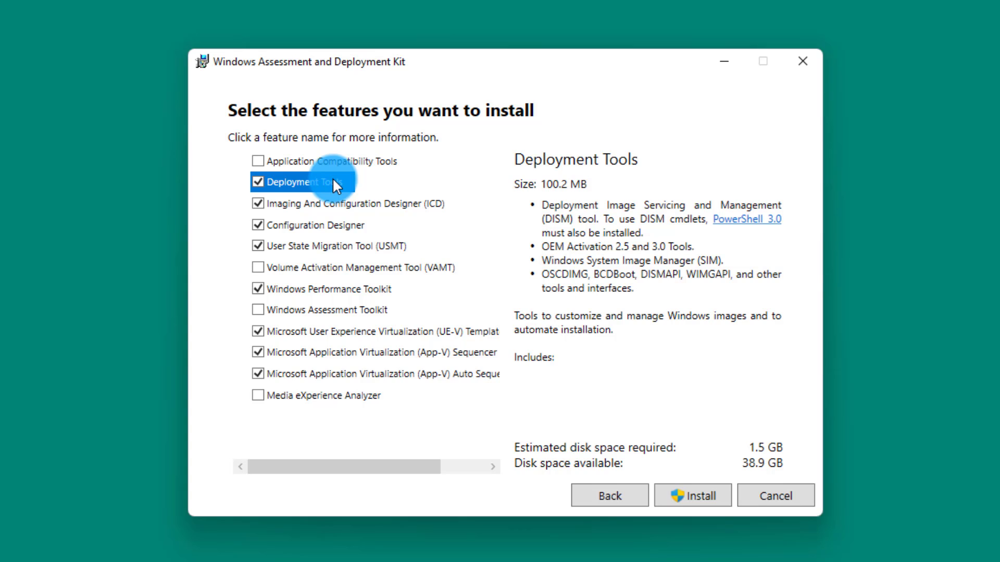
pyautogui.click(344, 203)
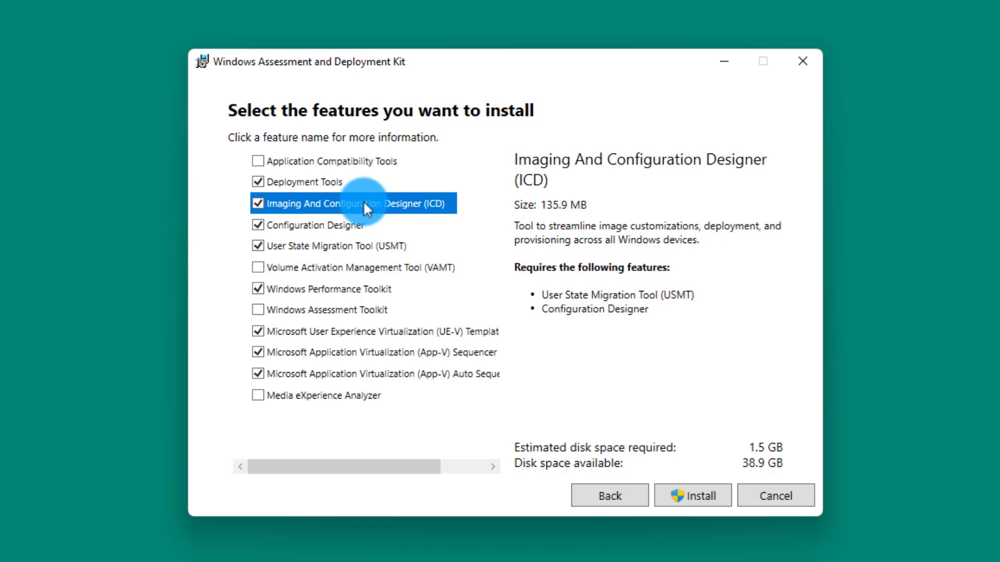
# Step: Show the Configuration Designer details: 47.8 MB, installable stand-alone
pyautogui.click(318, 225)
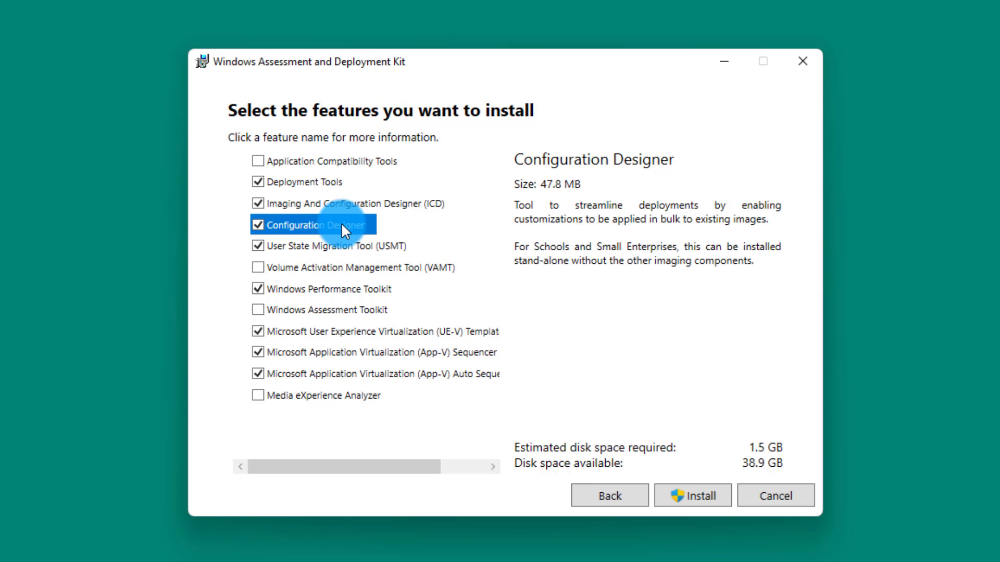
# Step: Show the User State Migration Tool details: 529.4 MB with ScanState, LoadState and USMTUtils
pyautogui.click(332, 246)
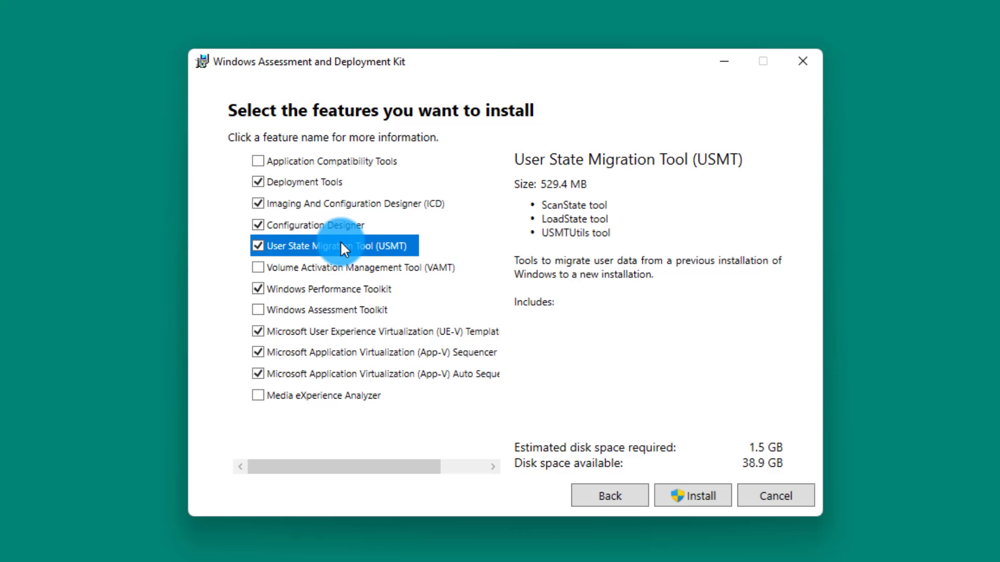
pyautogui.moveTo(345, 270)
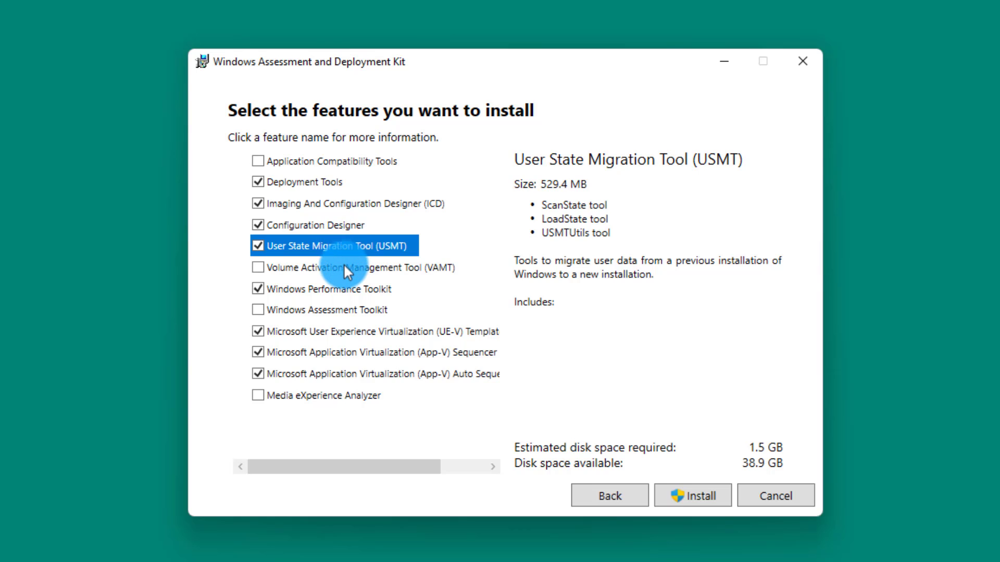
# Step: Show the Volume Activation Management Tool details: 14.3 MB, needing a SQL Server connection
pyautogui.click(357, 267)
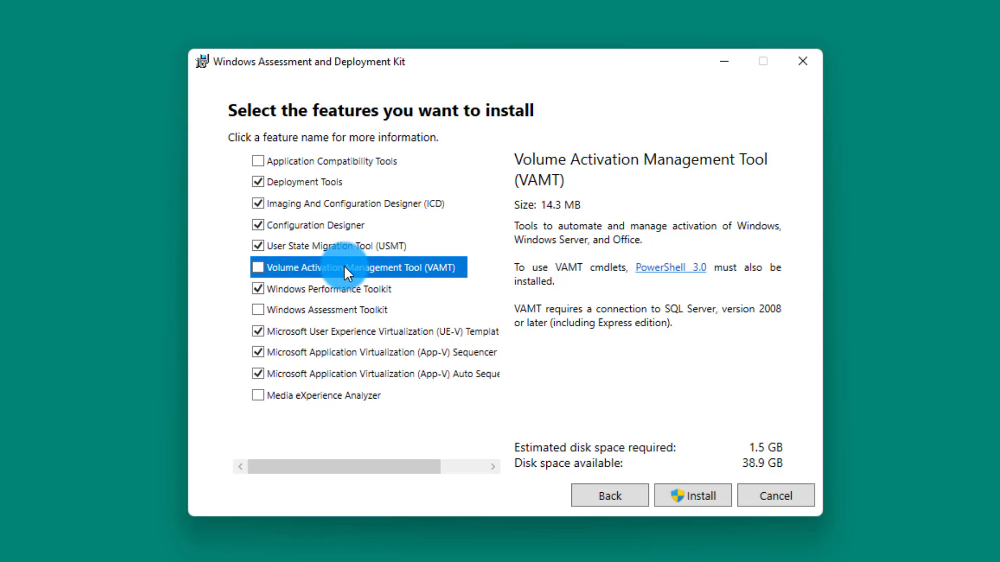
# Step: Show the Windows Performance Toolkit details: 633.3 MB with Recorder, Analyzer and Xperf
pyautogui.click(325, 287)
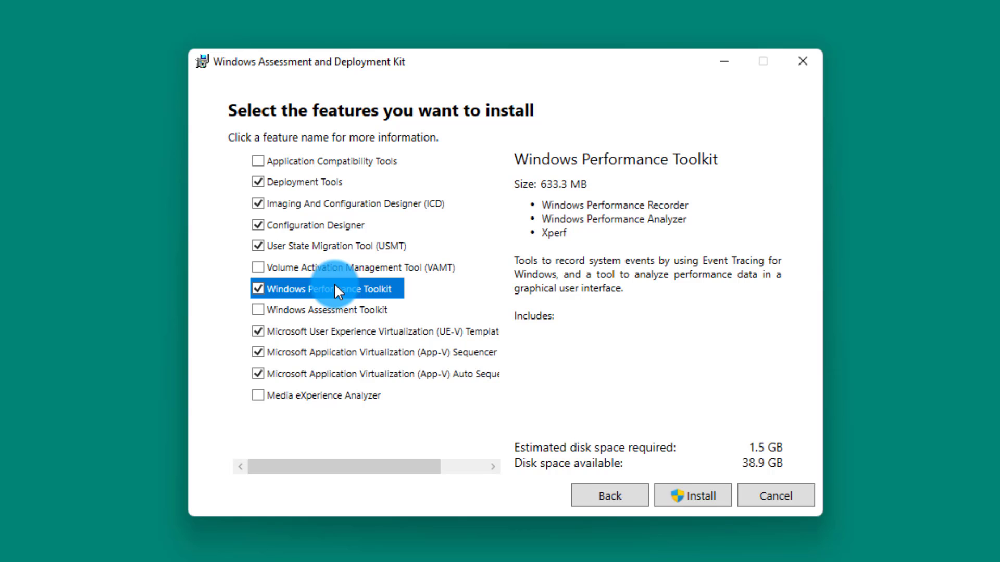
# Step: Show the Windows Assessment Toolkit details: 2.7 GB, requiring Windows Performance Toolkit, left unticked
pyautogui.click(324, 310)
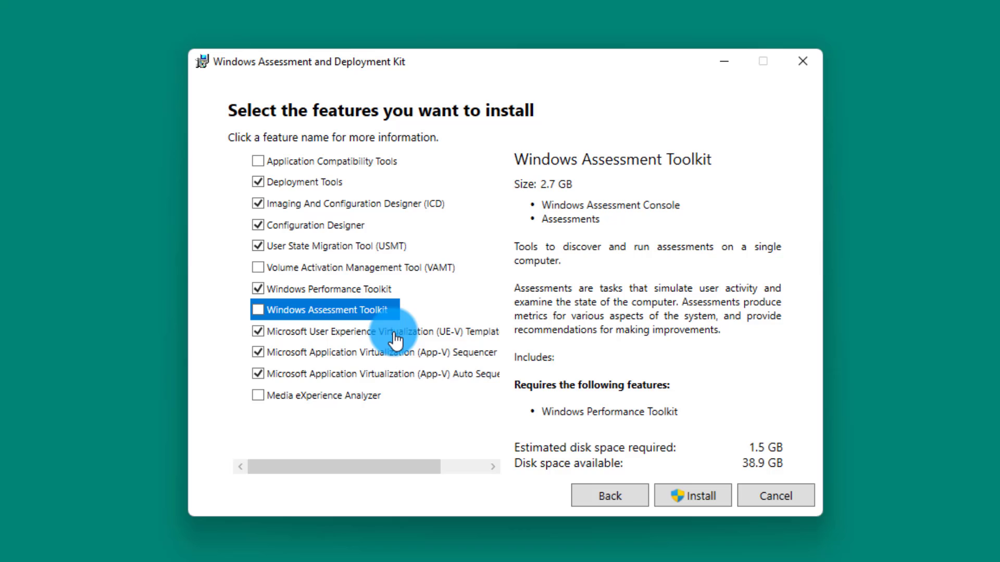
# Step: Show the UE-V Template Generator details, a ticked 10.7 MB feature
pyautogui.click(380, 331)
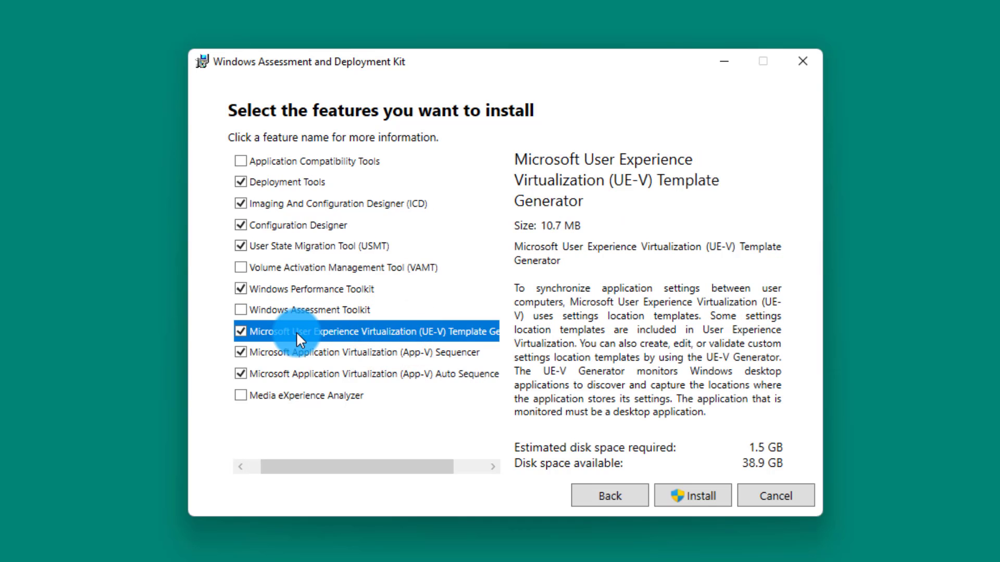
pyautogui.moveTo(440, 342)
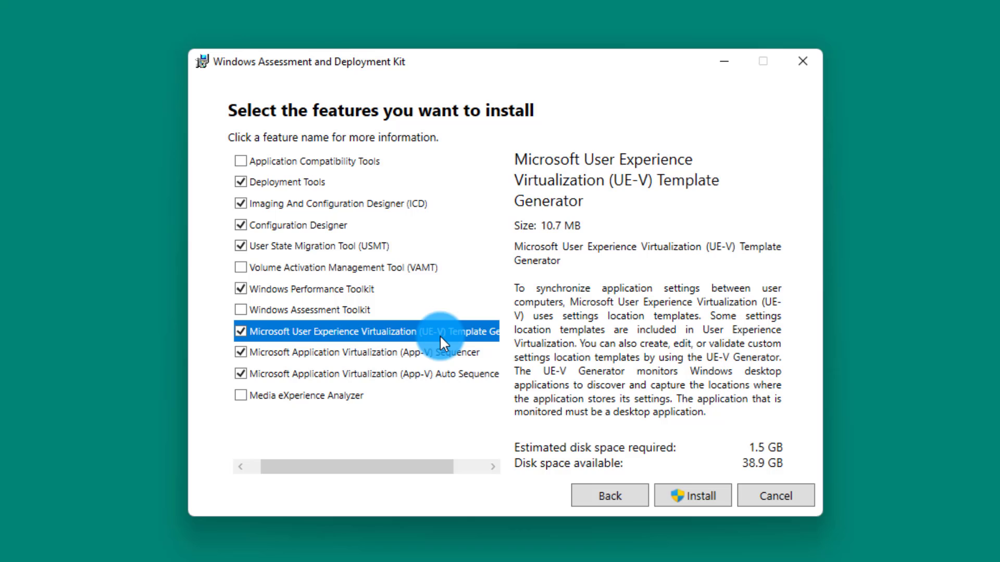
# Step: Show the App-V Auto Sequencer details, a ticked 957 KB batch-sequencing helper
pyautogui.click(357, 352)
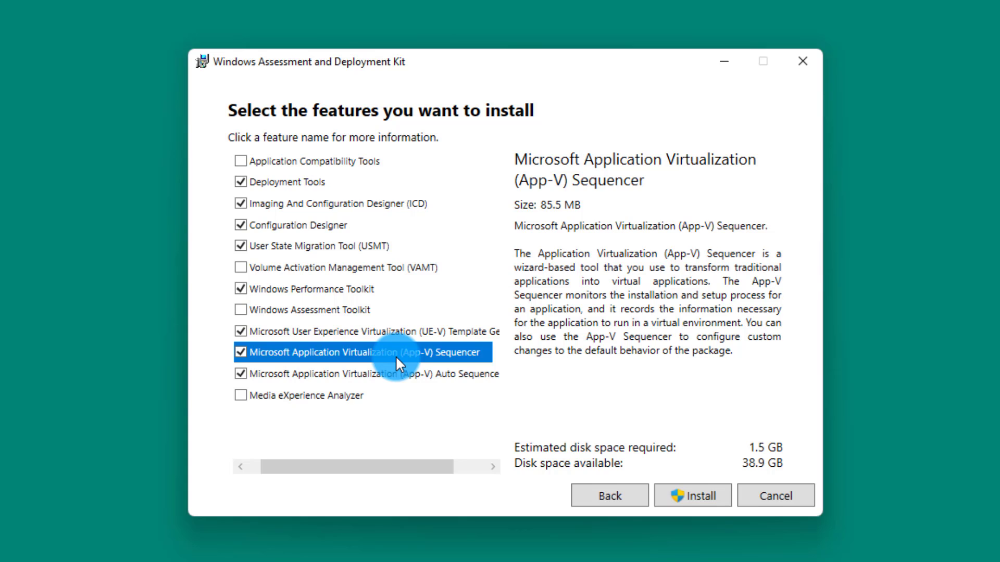
pyautogui.moveTo(389, 376)
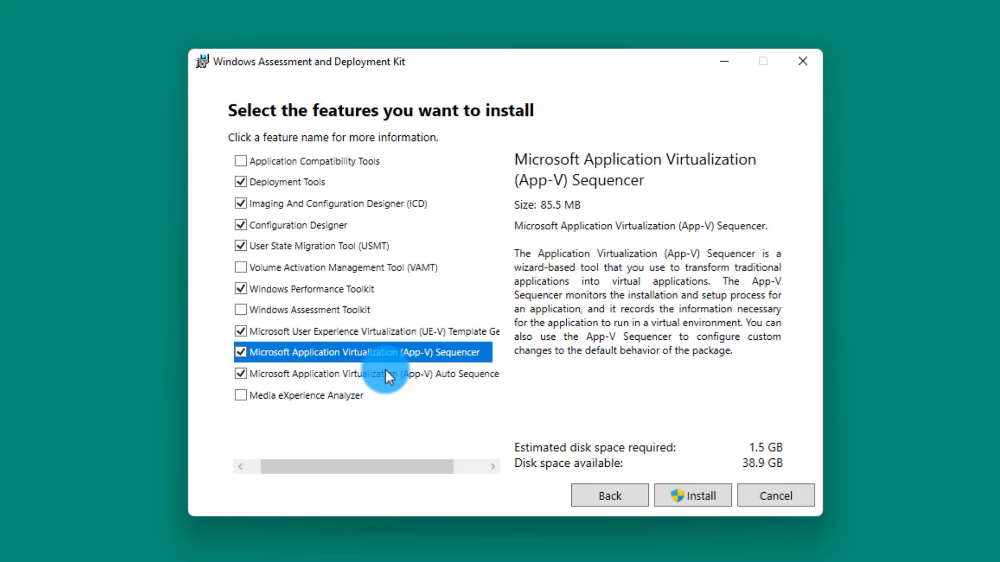
pyautogui.click(383, 374)
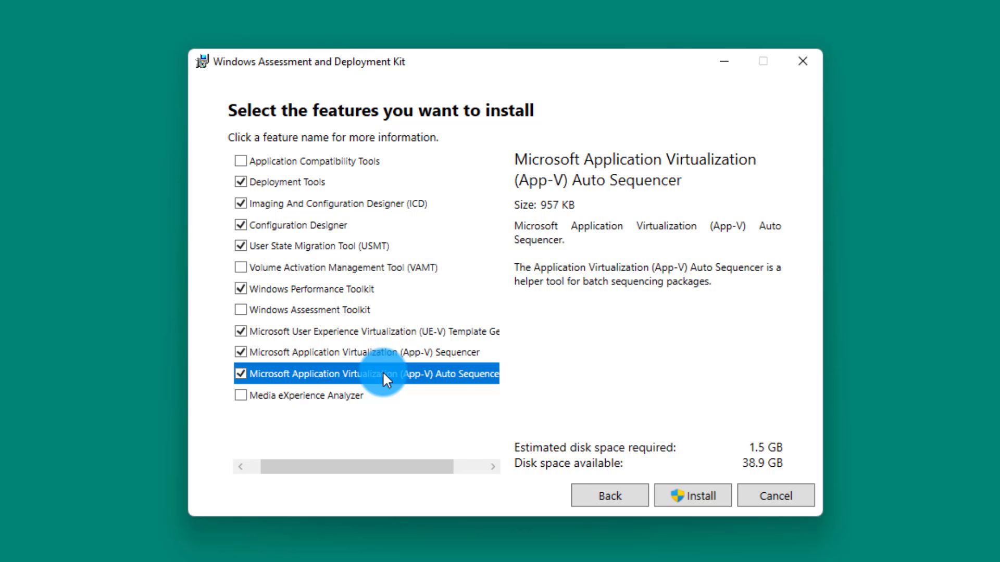
# Step: Show the 58.3 MB Media eXperience Analyzer details, leaving it unticked
pyautogui.click(306, 395)
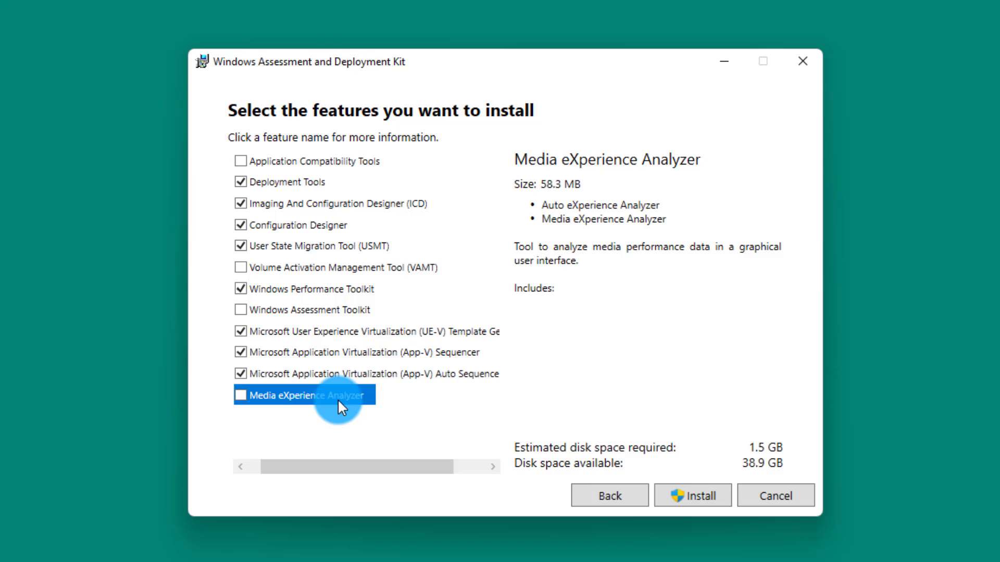
pyautogui.moveTo(692, 495)
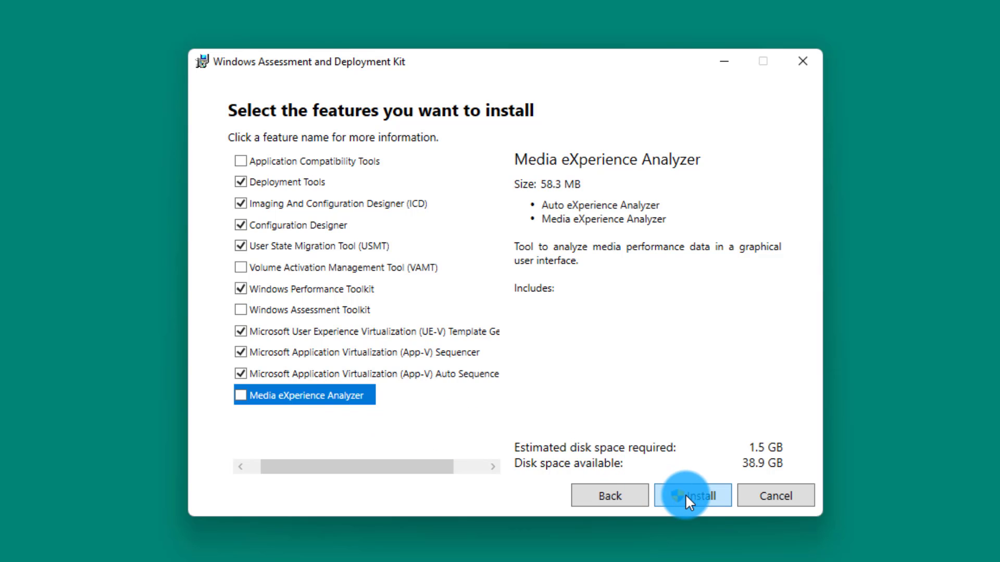
# Step: Install the selected ADK features, approving the User Account Control prompt
pyautogui.click(692, 495)
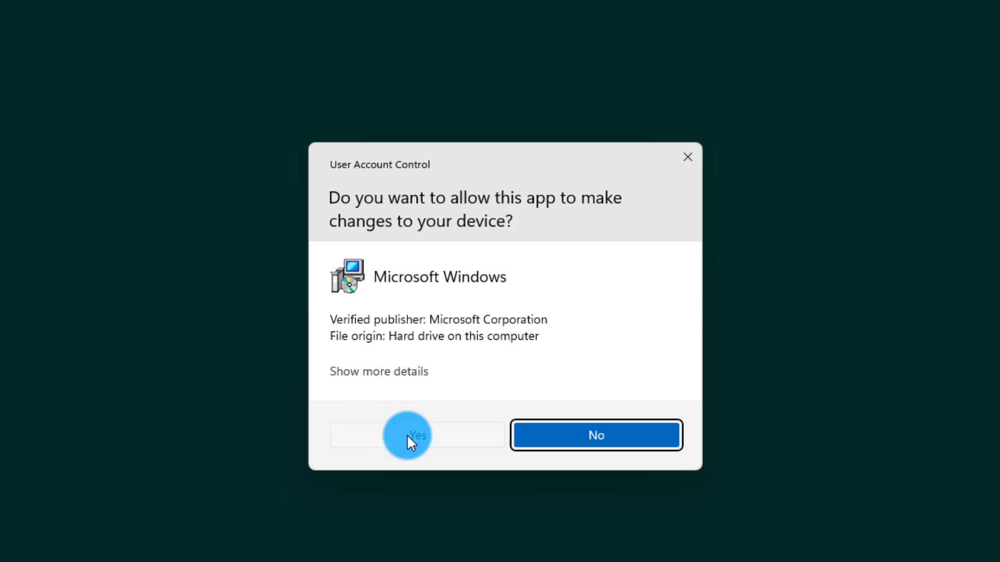
pyautogui.moveTo(319, 381)
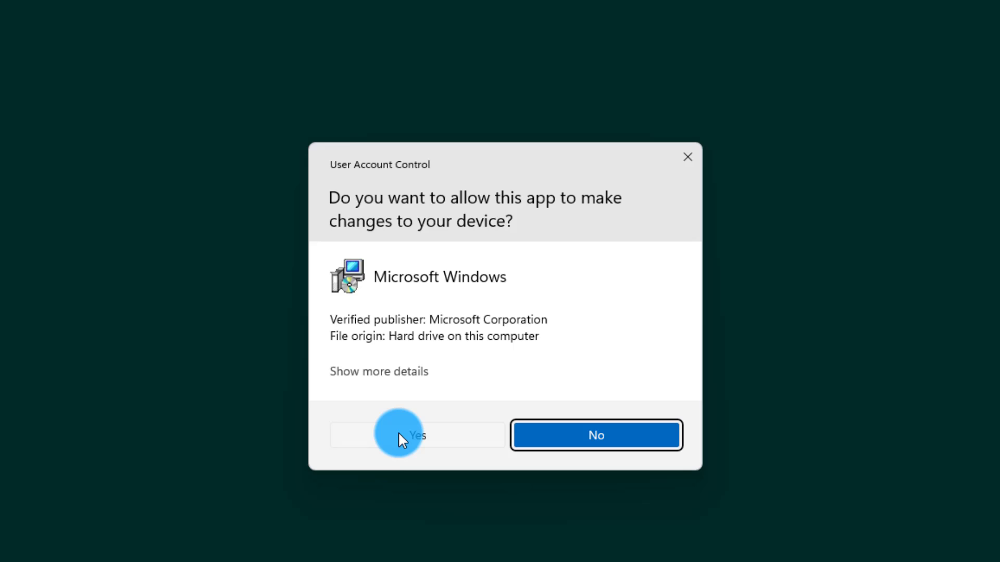
pyautogui.click(415, 435)
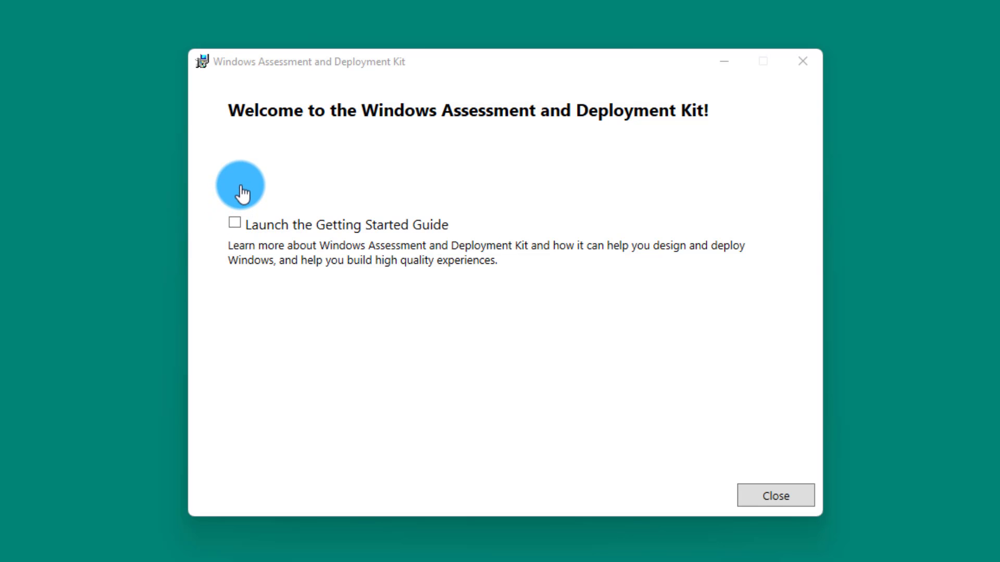
pyautogui.moveTo(241, 191)
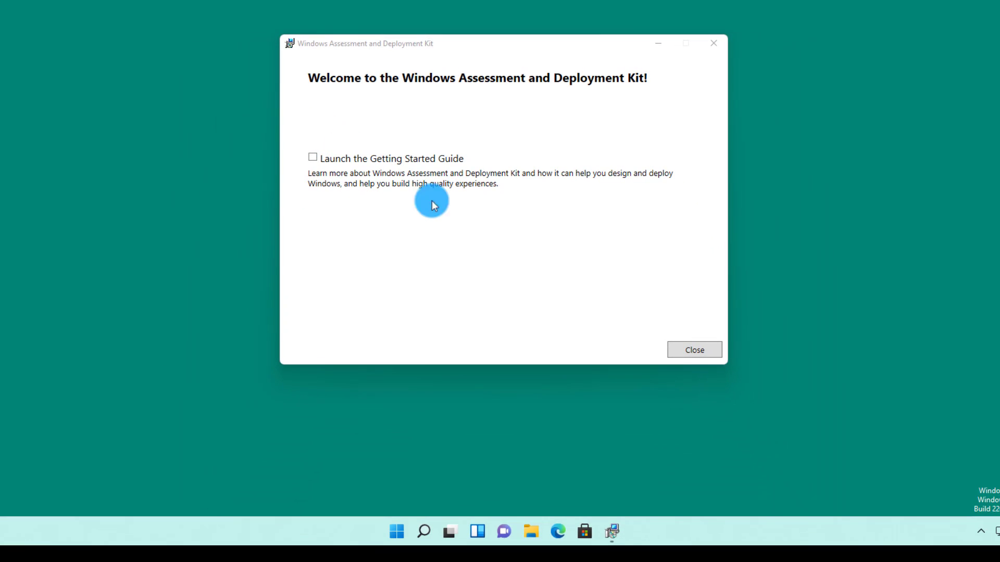
# Step: Close the finished installer and expand the Windows Kits folder in Start's All apps list
pyautogui.click(694, 349)
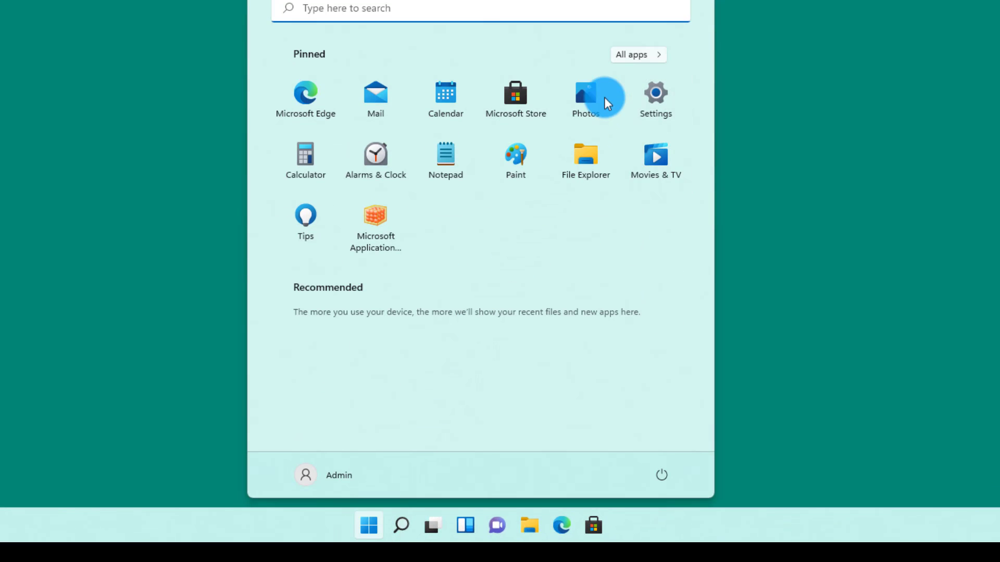
pyautogui.moveTo(630, 59)
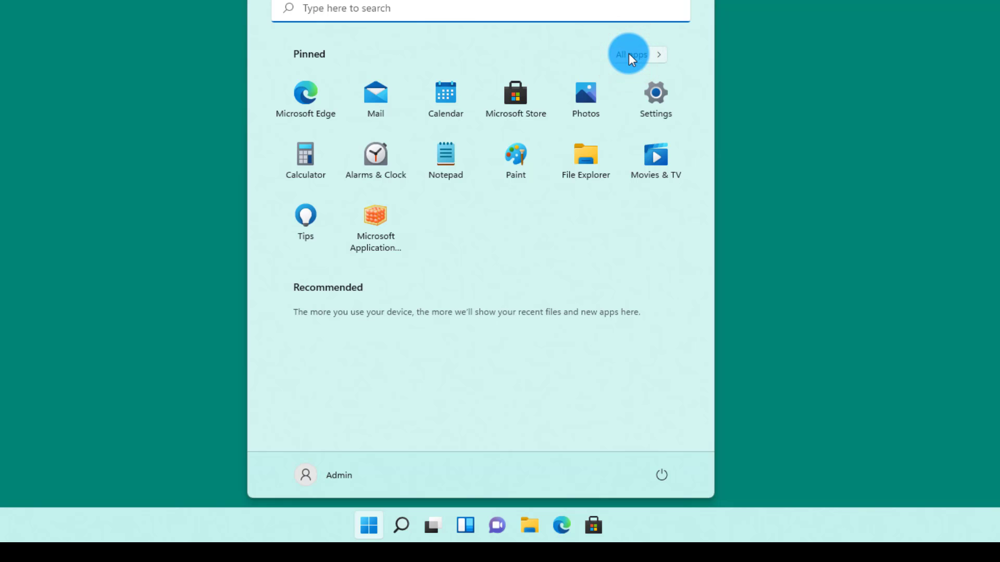
pyautogui.click(631, 54)
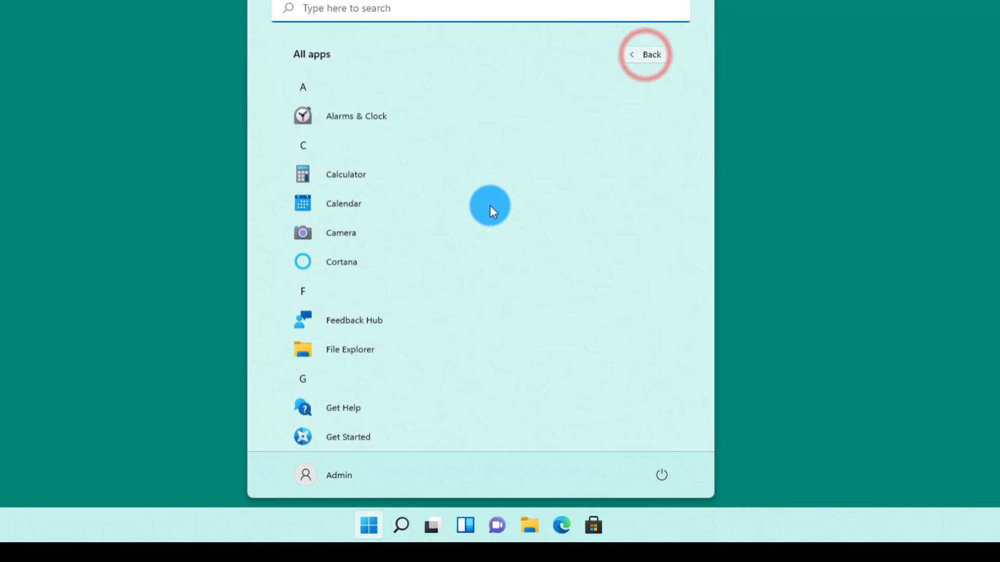
pyautogui.scroll(-3)
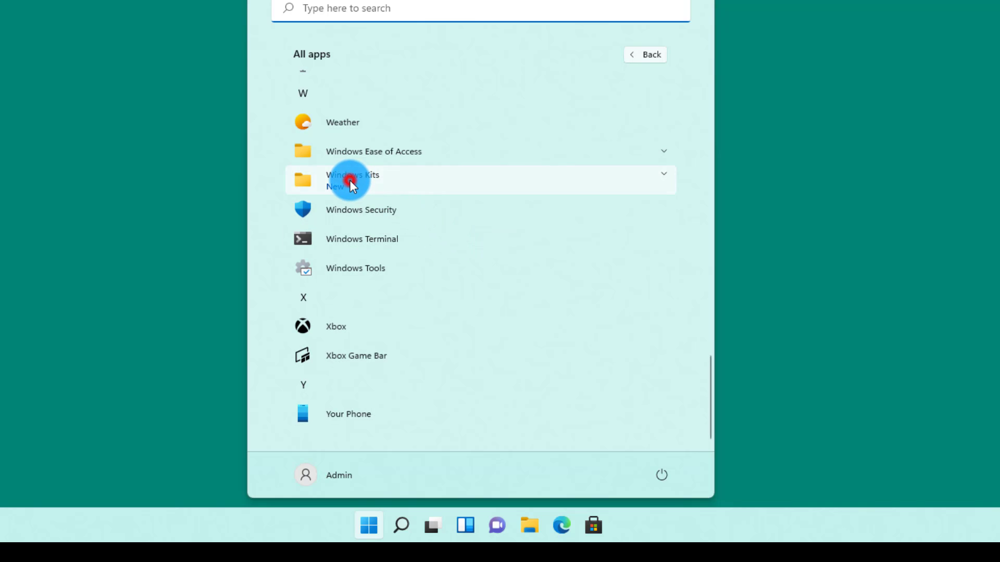
pyautogui.click(352, 179)
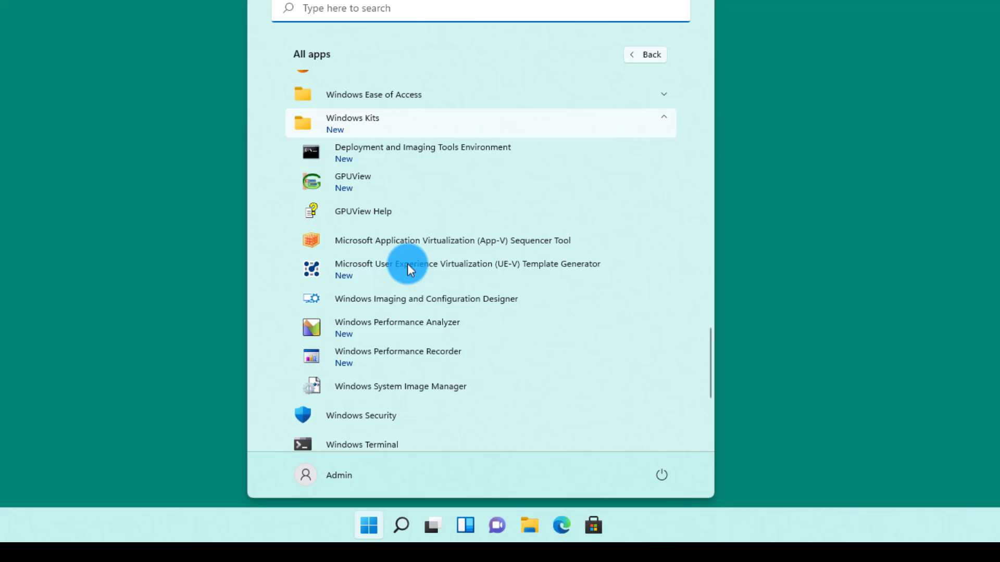
pyautogui.moveTo(382, 385)
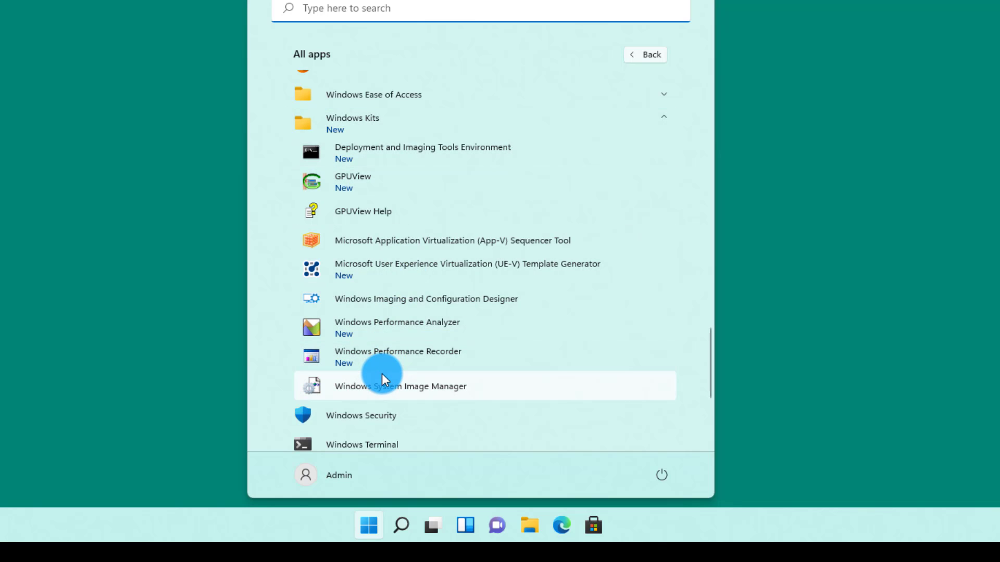